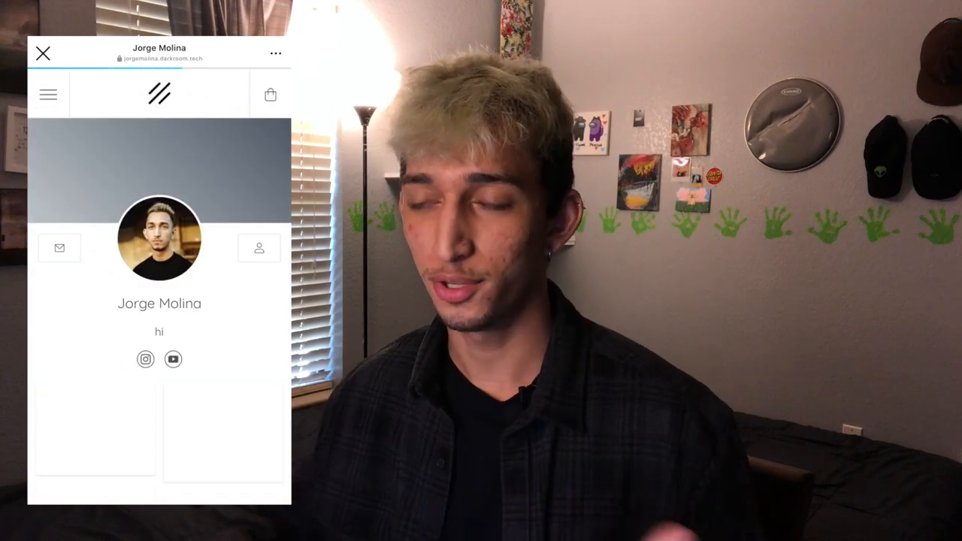
# Scroll through the Epson Scan 2 settings beside the negative strip preview
pyautogui.scroll(-3)
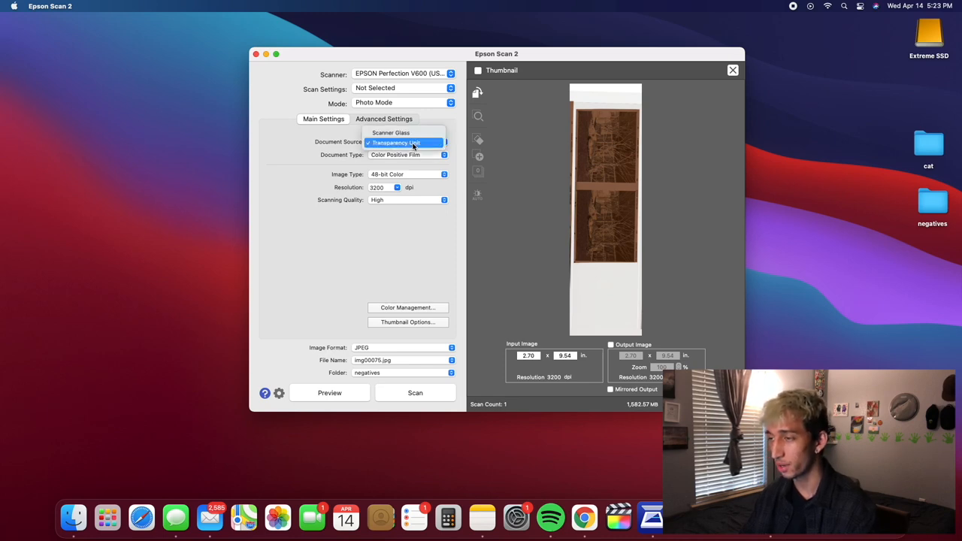
# Use the Transparency Unit with Color Positive Film, 48-bit Color and 2400 dpi resolution
pyautogui.click(409, 155)
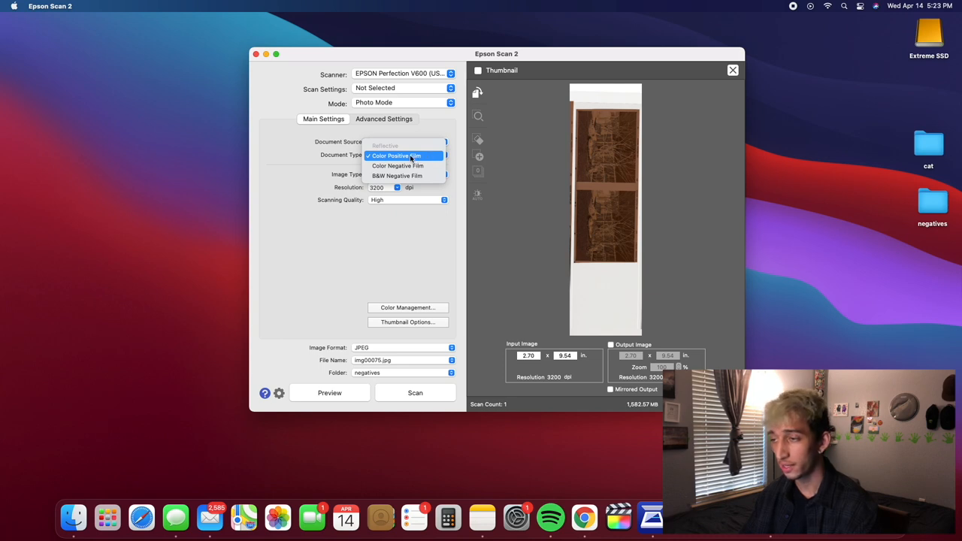
pyautogui.moveTo(397, 166)
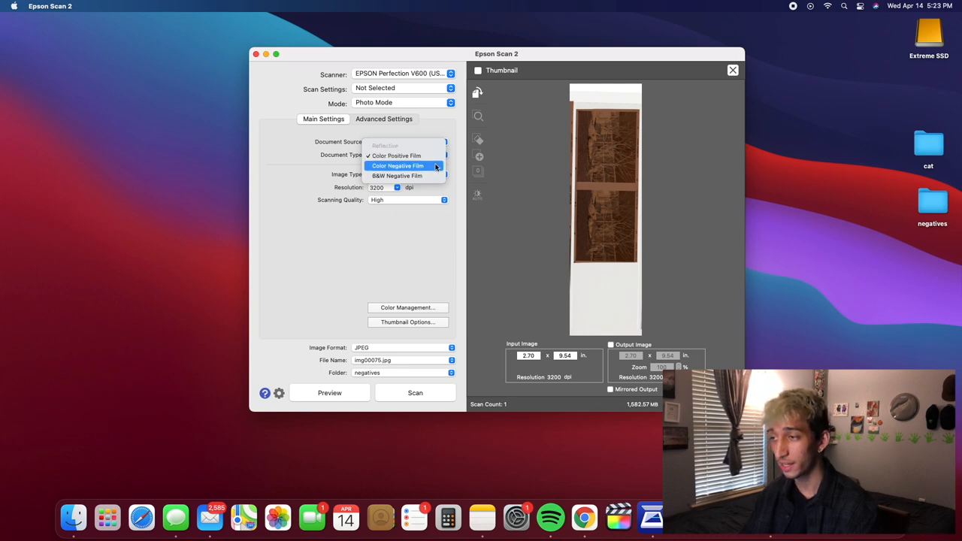
pyautogui.moveTo(644, 150)
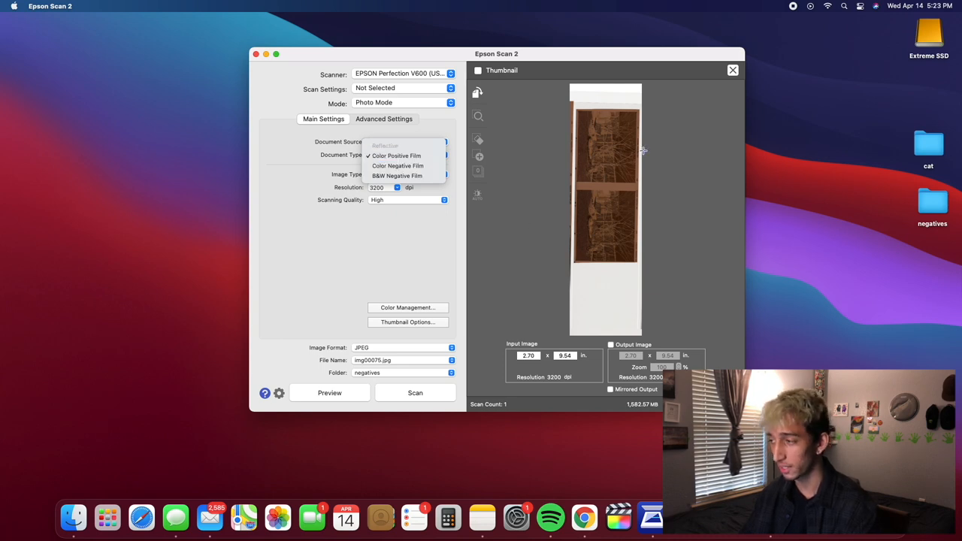
pyautogui.moveTo(616, 169)
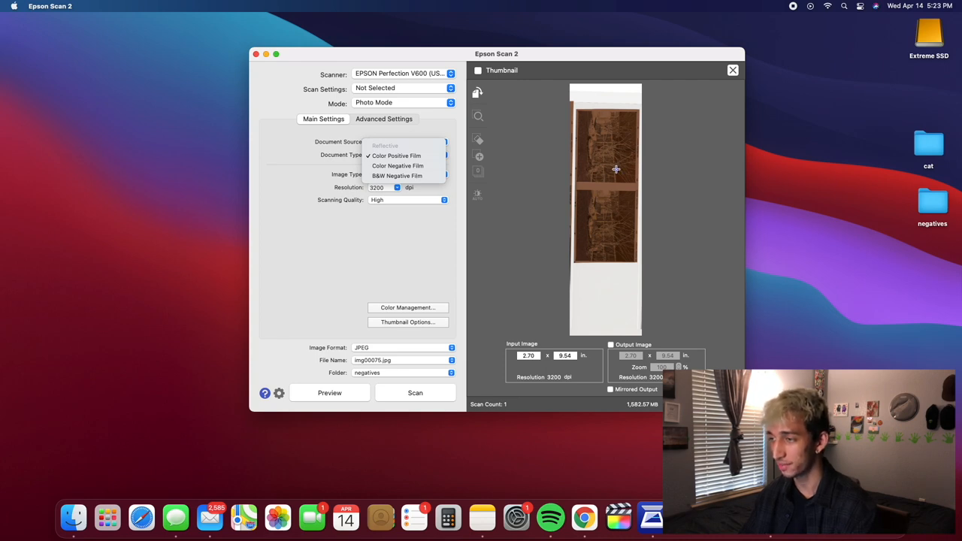
pyautogui.moveTo(397, 174)
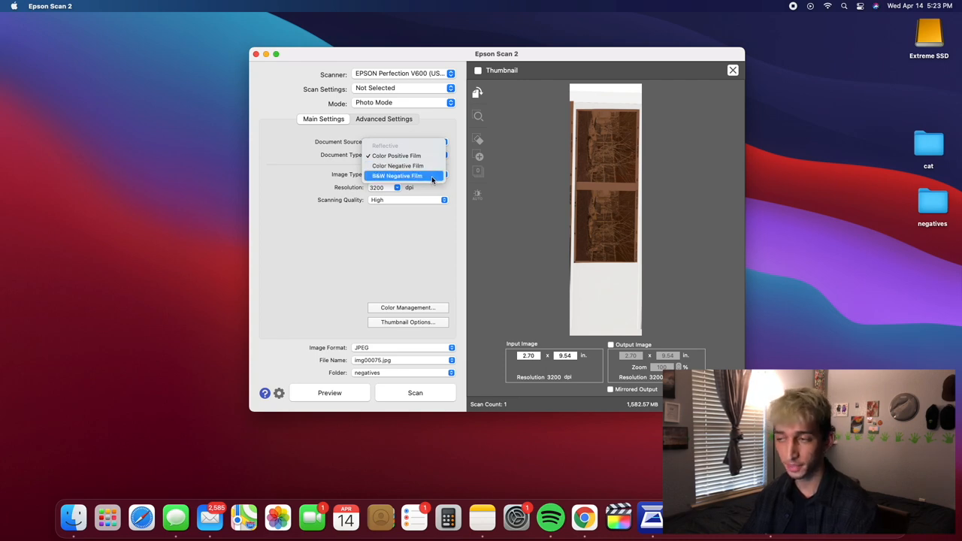
pyautogui.moveTo(397, 155)
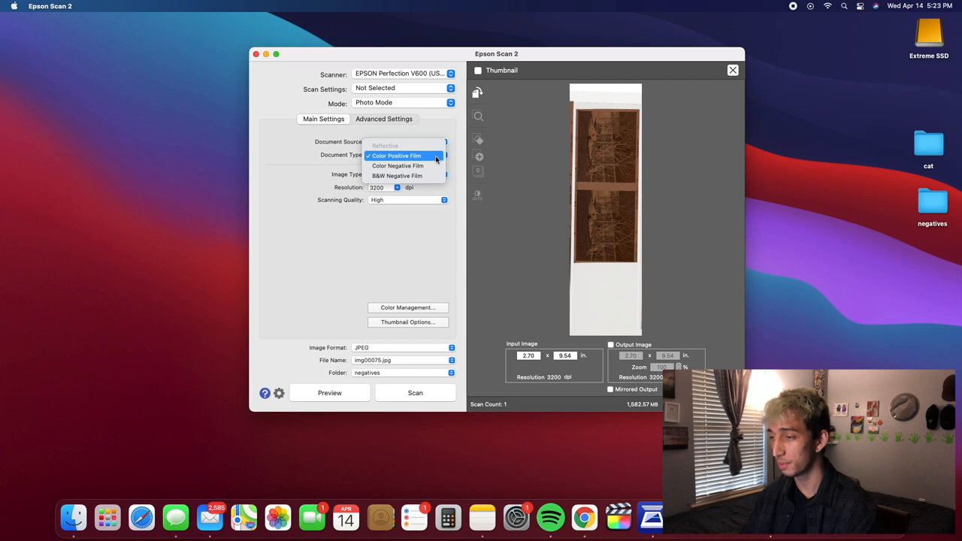
pyautogui.click(397, 155)
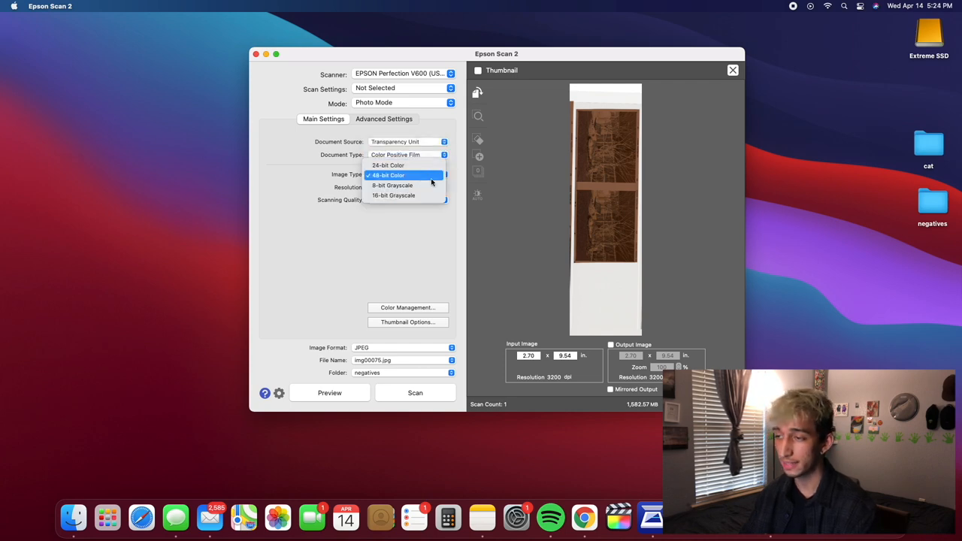
pyautogui.click(388, 174)
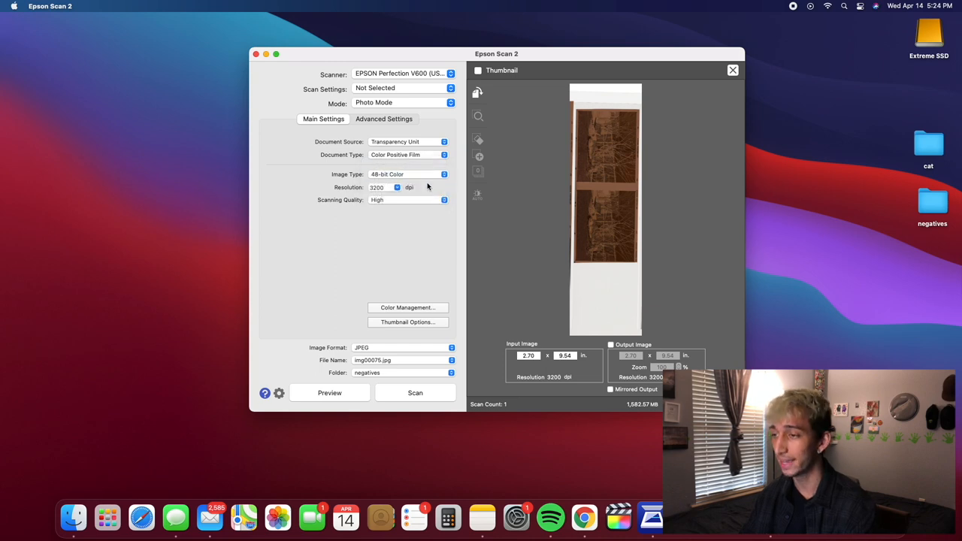
pyautogui.click(409, 187)
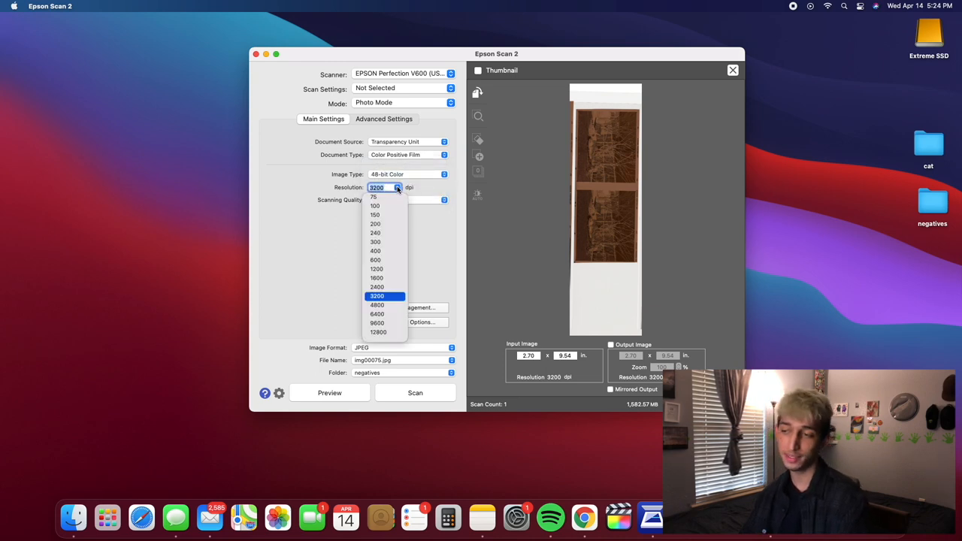
pyautogui.moveTo(389, 300)
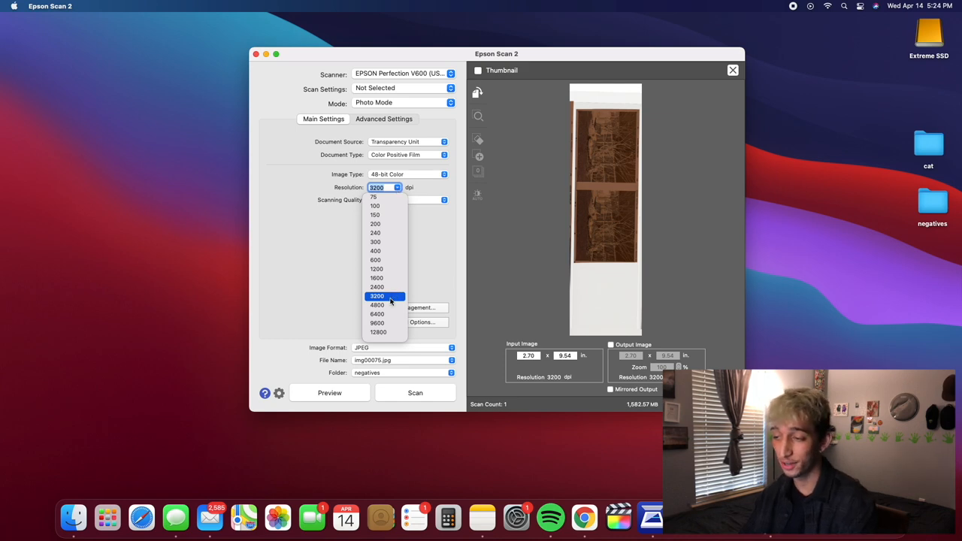
pyautogui.moveTo(394, 290)
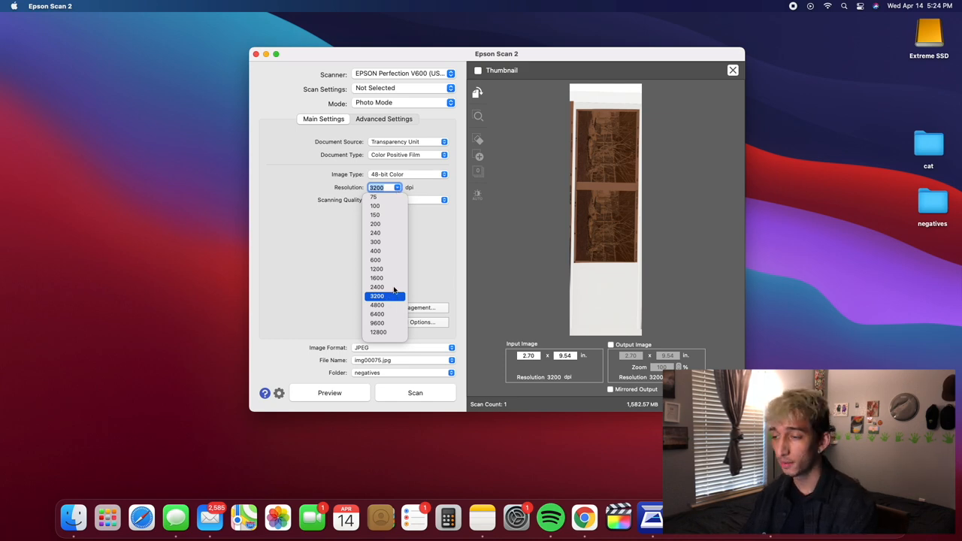
pyautogui.click(375, 287)
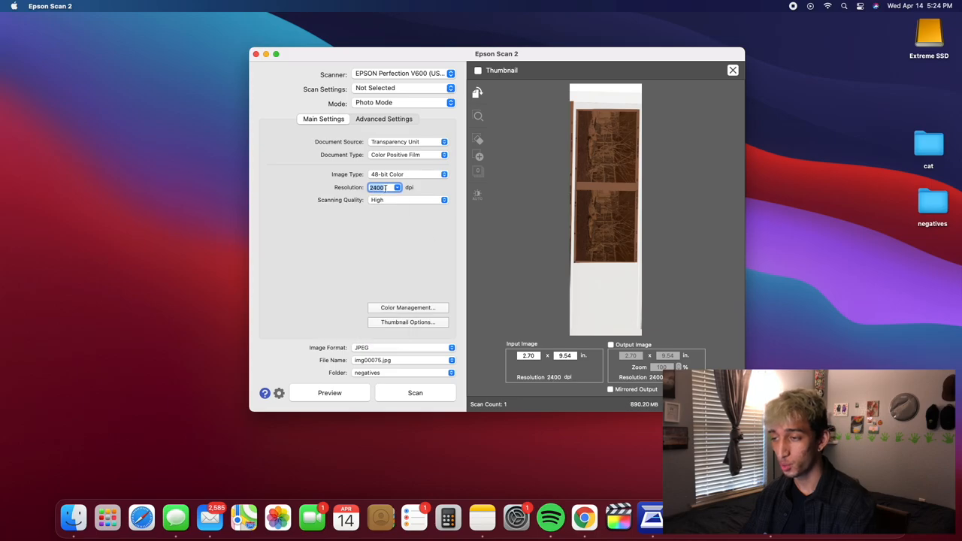
# Return resolution to 3200 dpi, keep High quality and leave colour management at None
pyautogui.click(445, 199)
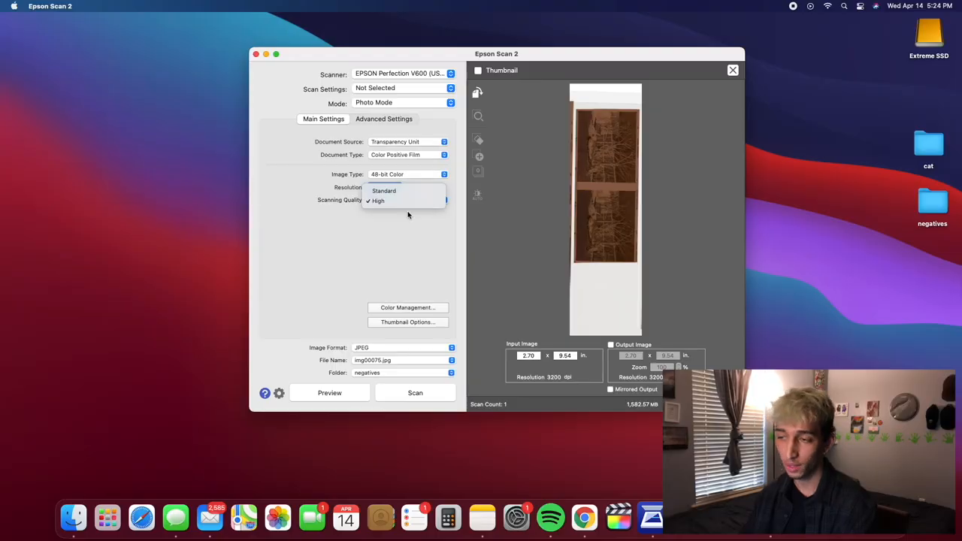
pyautogui.click(376, 201)
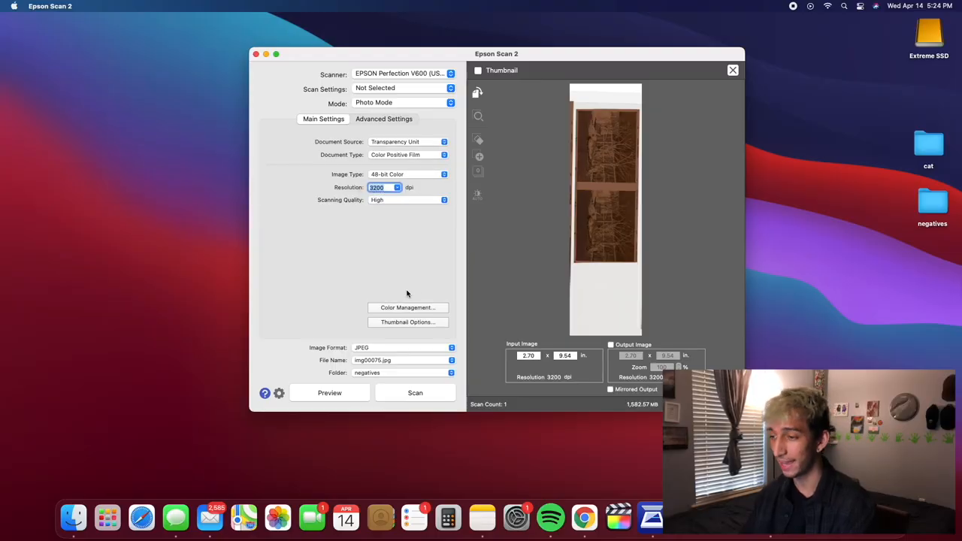
pyautogui.click(407, 307)
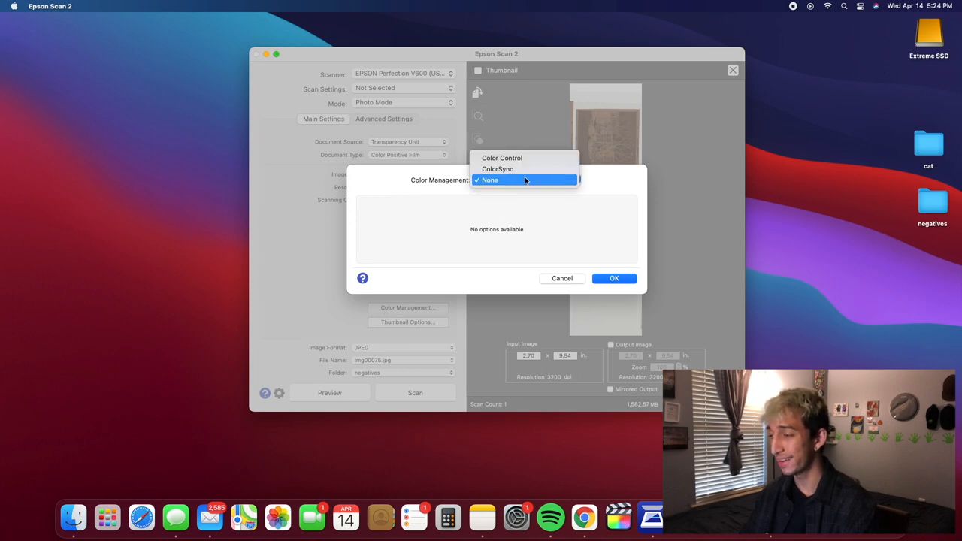
pyautogui.moveTo(514, 180)
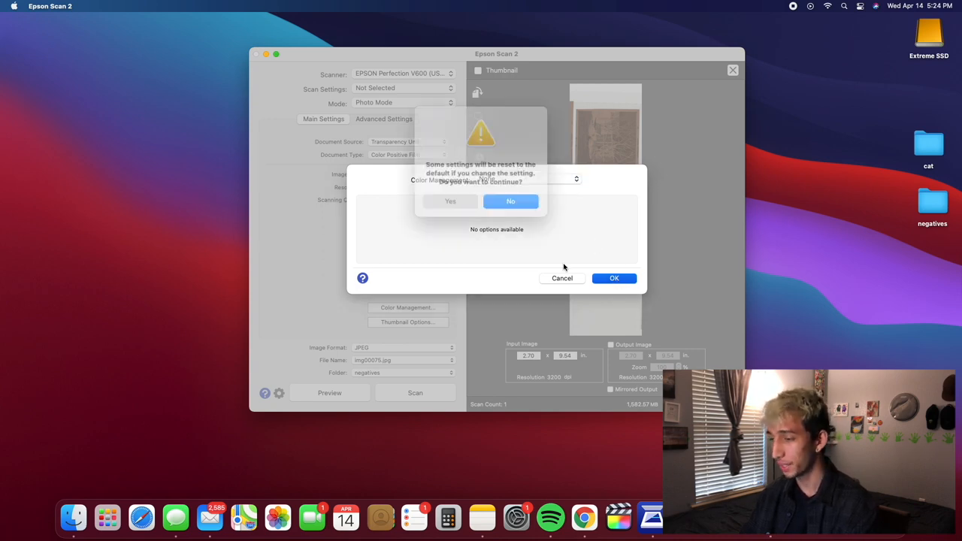
pyautogui.click(452, 201)
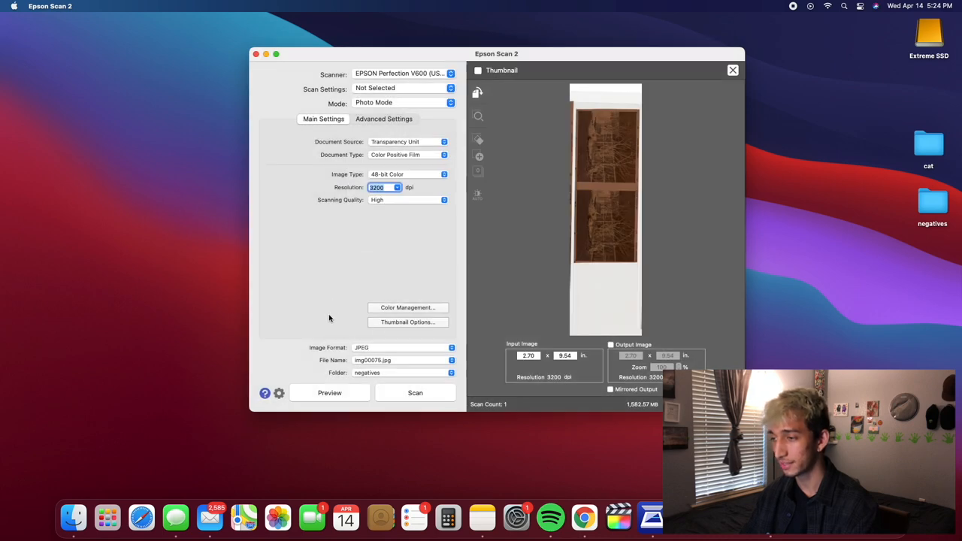
# Leave thumbnail options unchanged and keep the output format as JPEG after trying TIFF
pyautogui.click(407, 322)
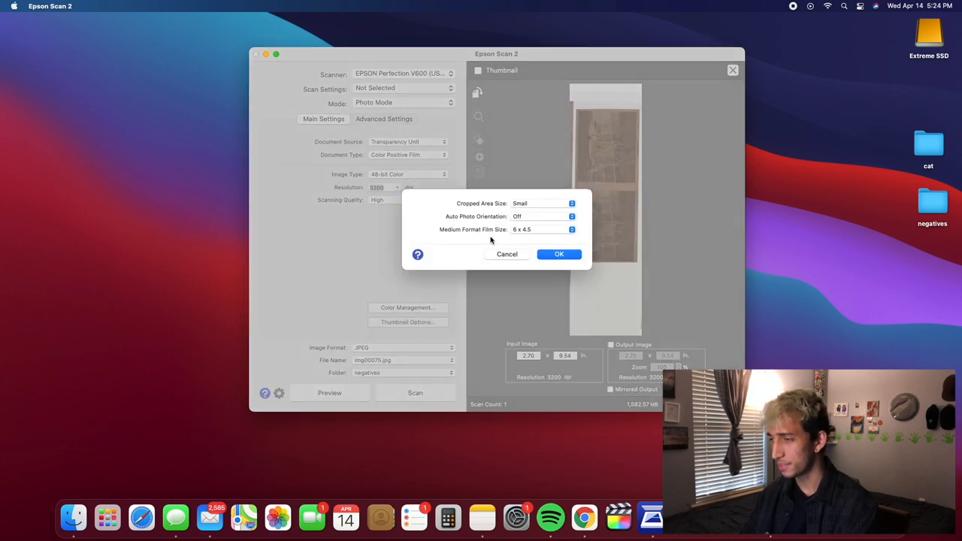
pyautogui.click(560, 254)
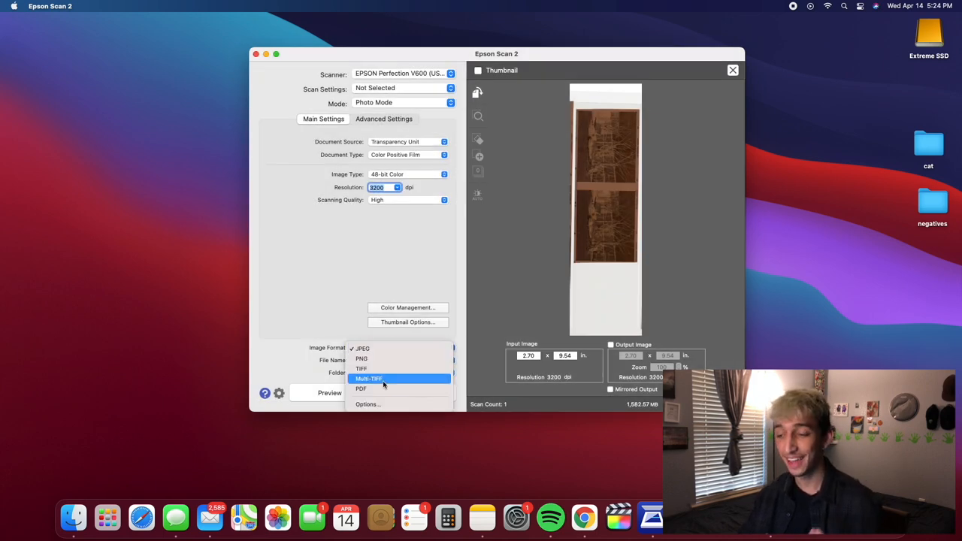
pyautogui.click(361, 368)
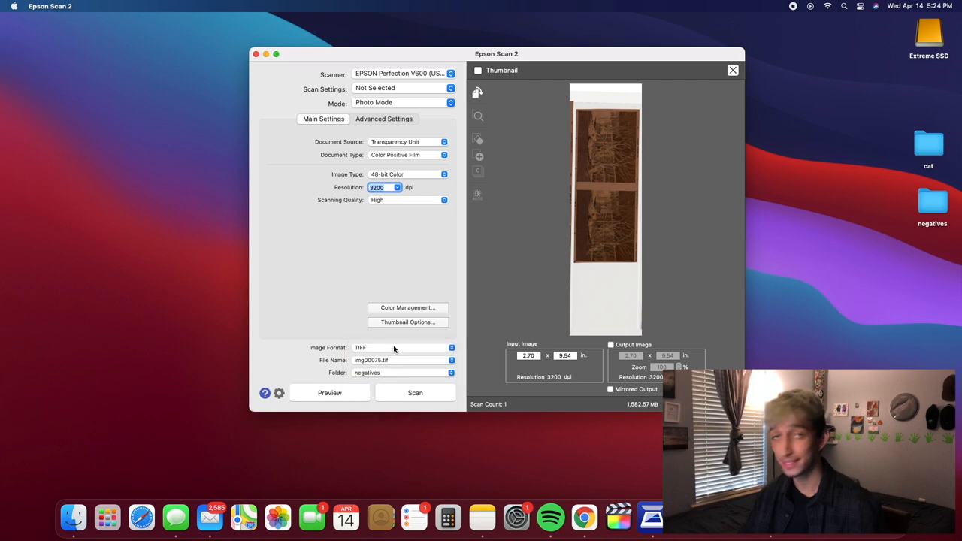
pyautogui.click(452, 347)
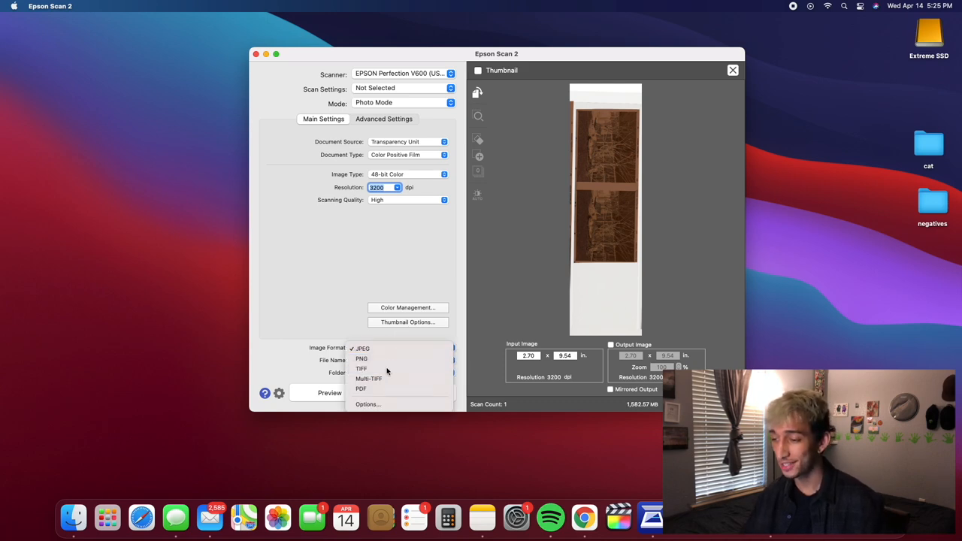
pyautogui.click(361, 368)
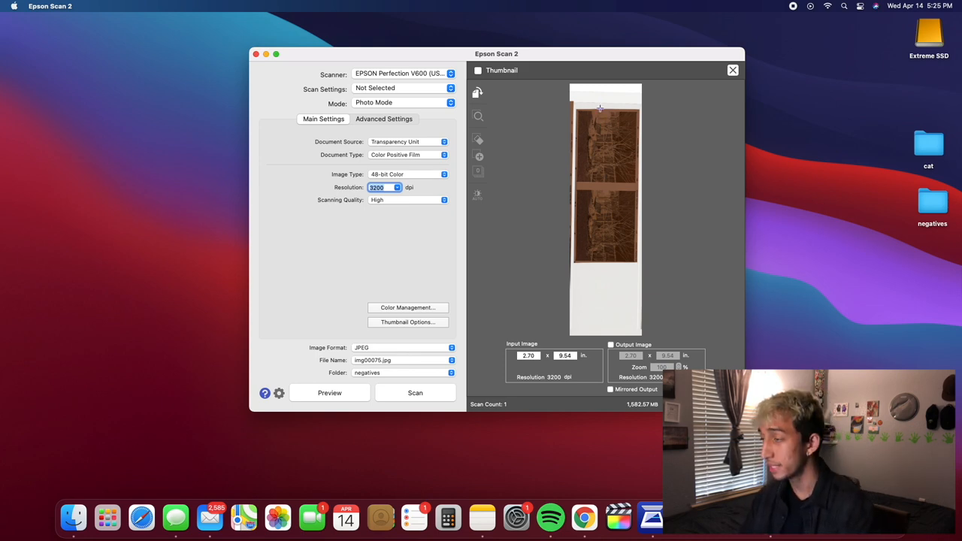
# Mark a scan area over the top negative frame and start the scan
pyautogui.moveTo(574, 108); pyautogui.dragTo(600, 134)
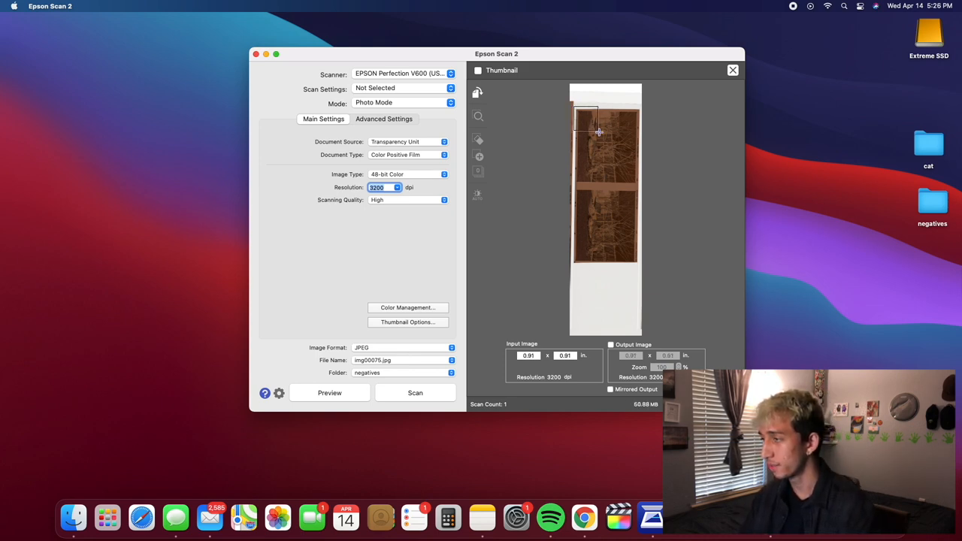
pyautogui.moveTo(599, 132); pyautogui.dragTo(639, 186)
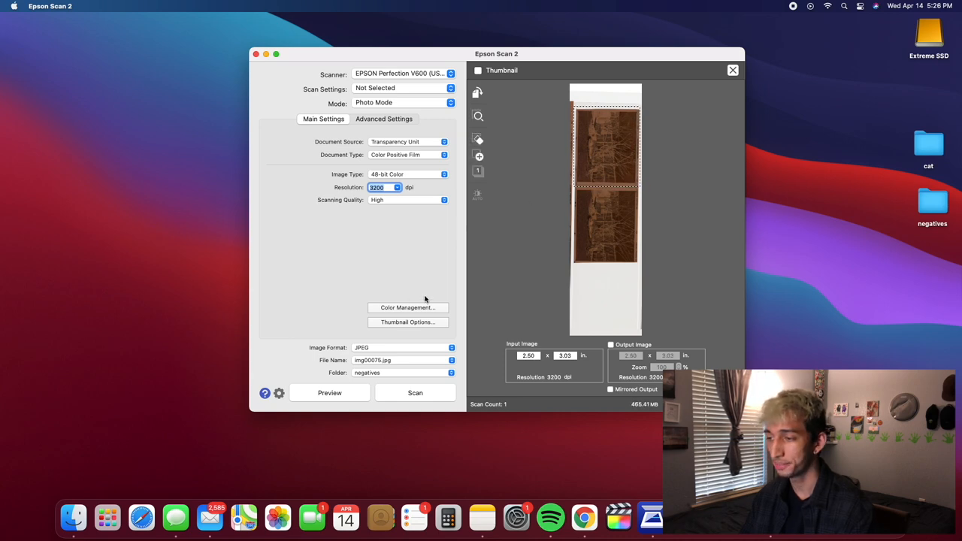
pyautogui.click(415, 392)
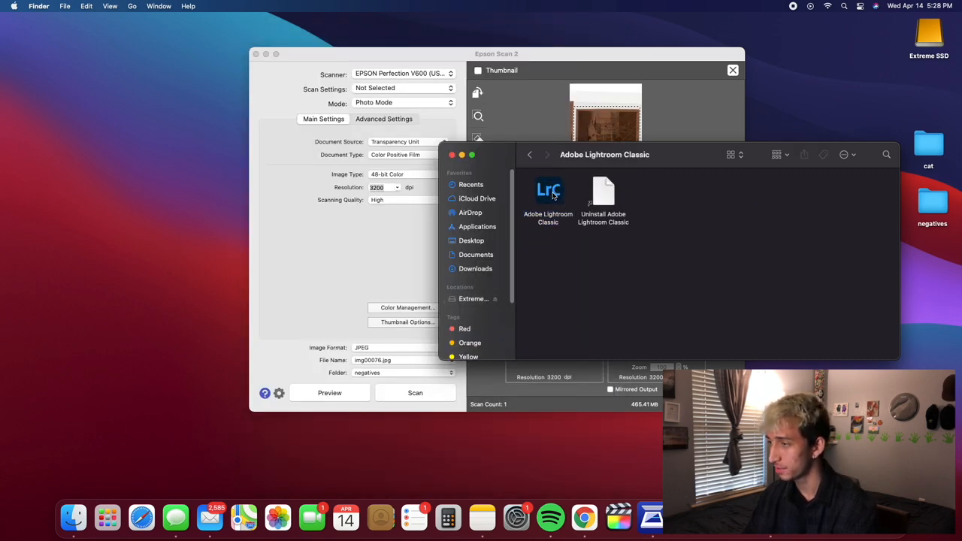
# Launch Lightroom Classic, browse to the Mamiya RB-67 folder and close the Finder windows
pyautogui.click(547, 193)
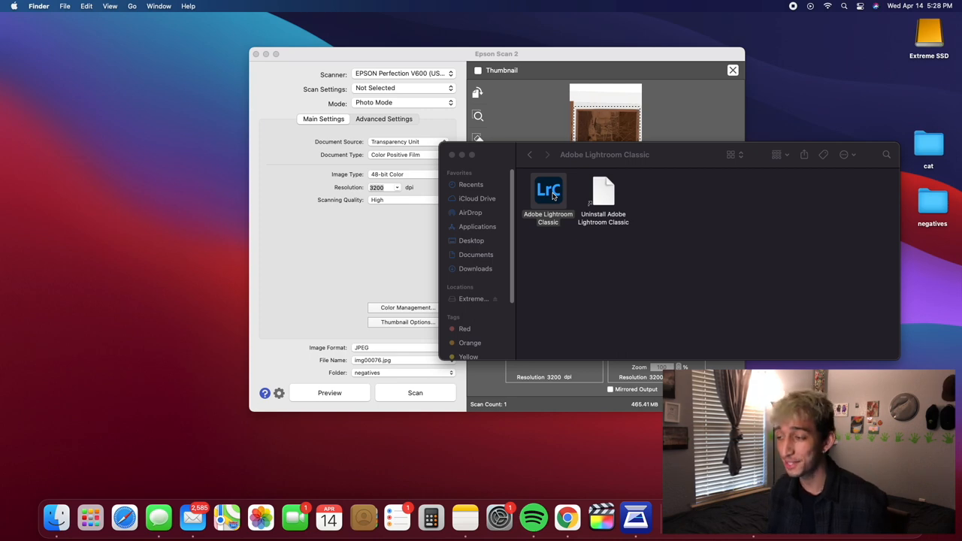
pyautogui.doubleClick(547, 190)
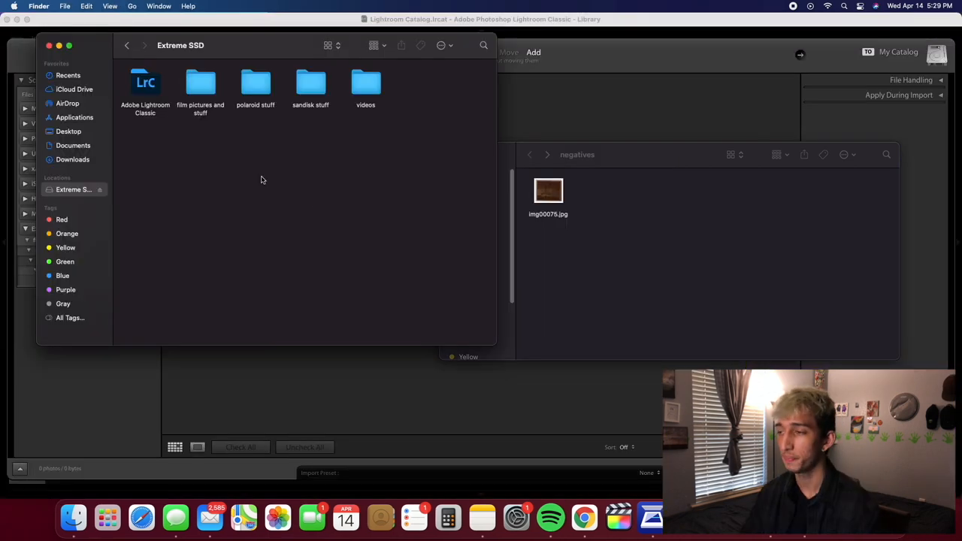
pyautogui.doubleClick(200, 83)
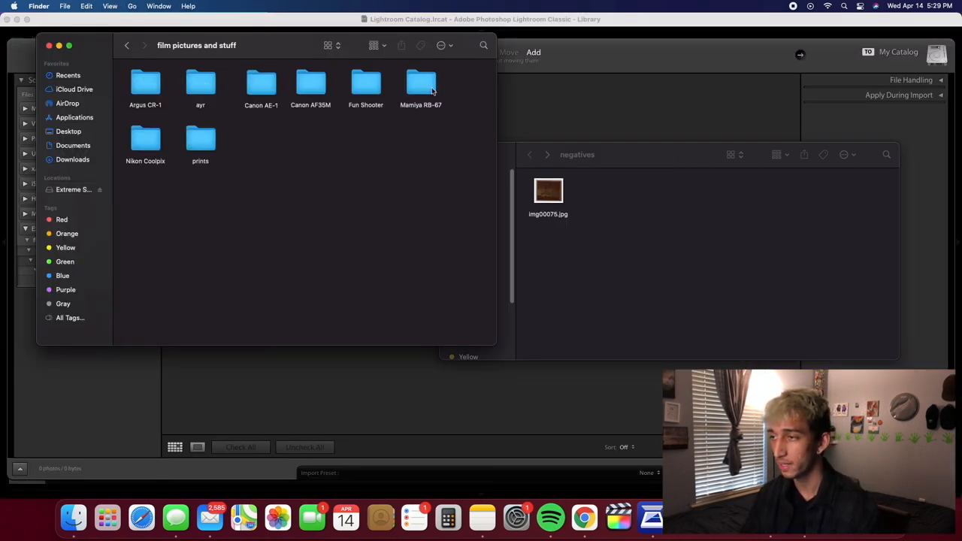
pyautogui.doubleClick(421, 83)
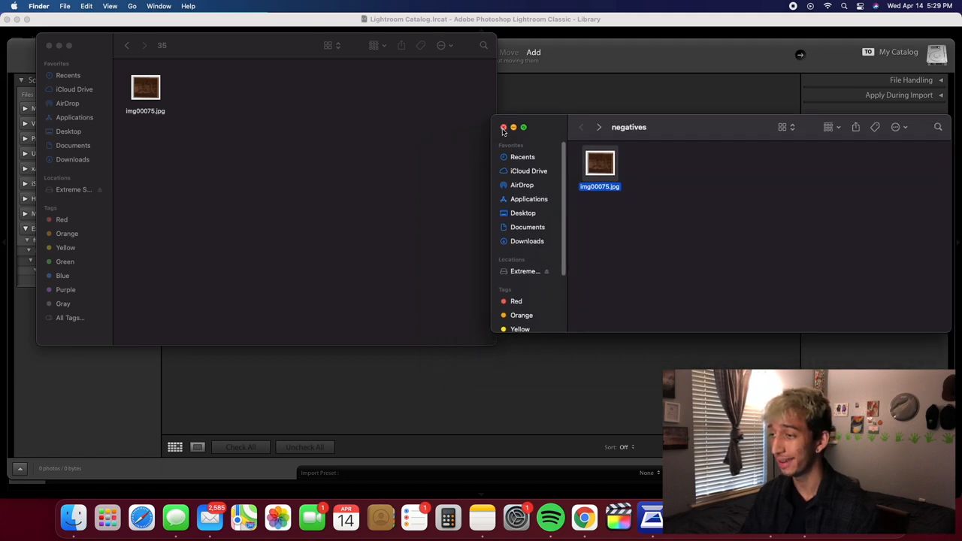
pyautogui.click(504, 126)
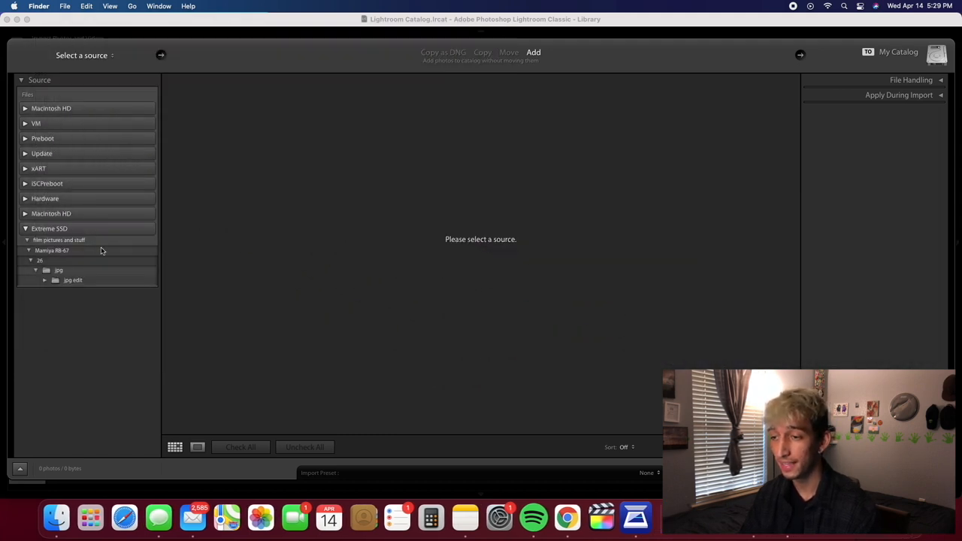
# Import the scanned negative from its folder and move it into the Develop module
pyautogui.click(51, 250)
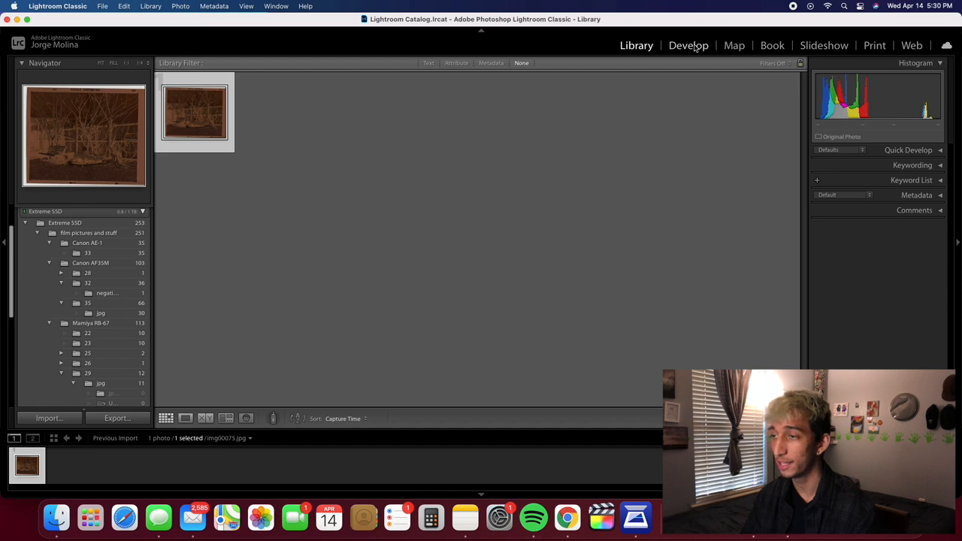
pyautogui.click(689, 45)
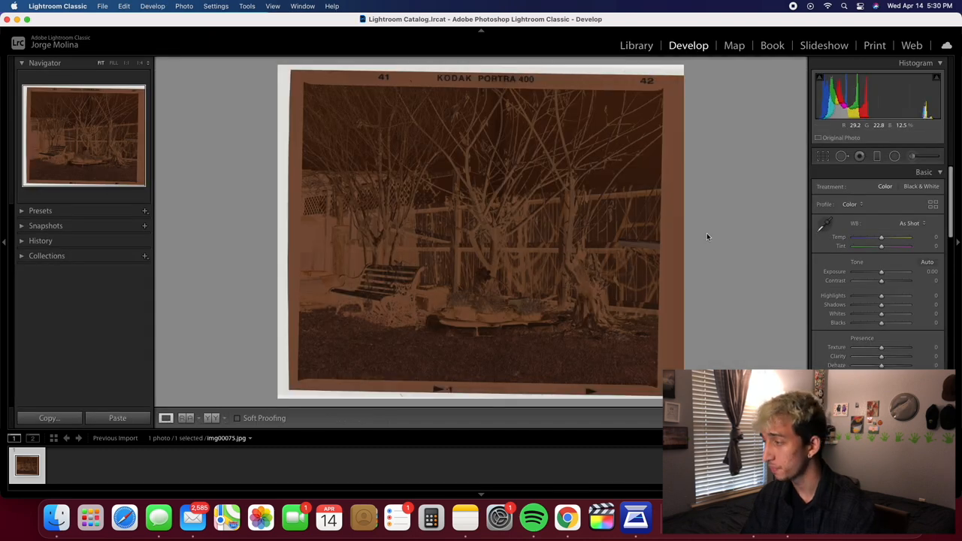
# Sample the film border with the eyedropper to set a custom white balance
pyautogui.click(822, 155)
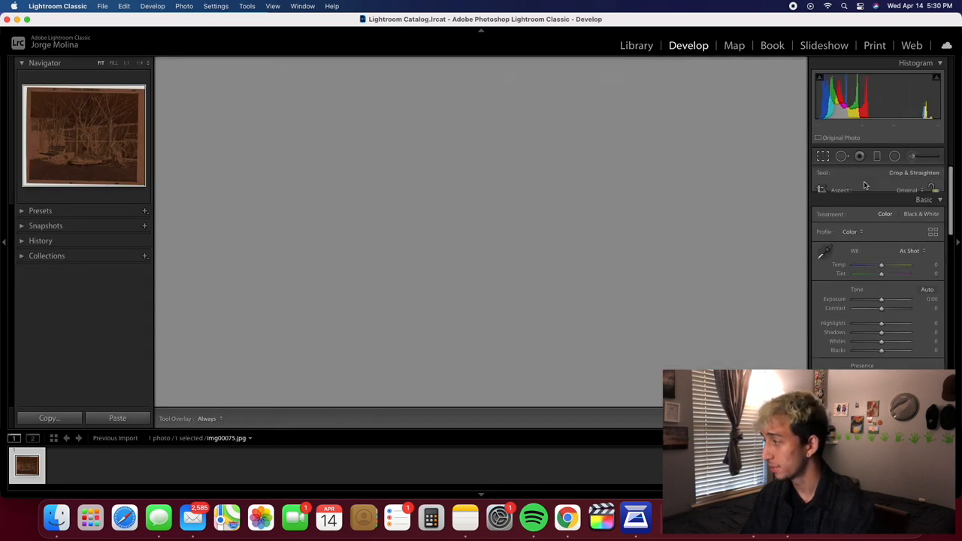
pyautogui.click(822, 155)
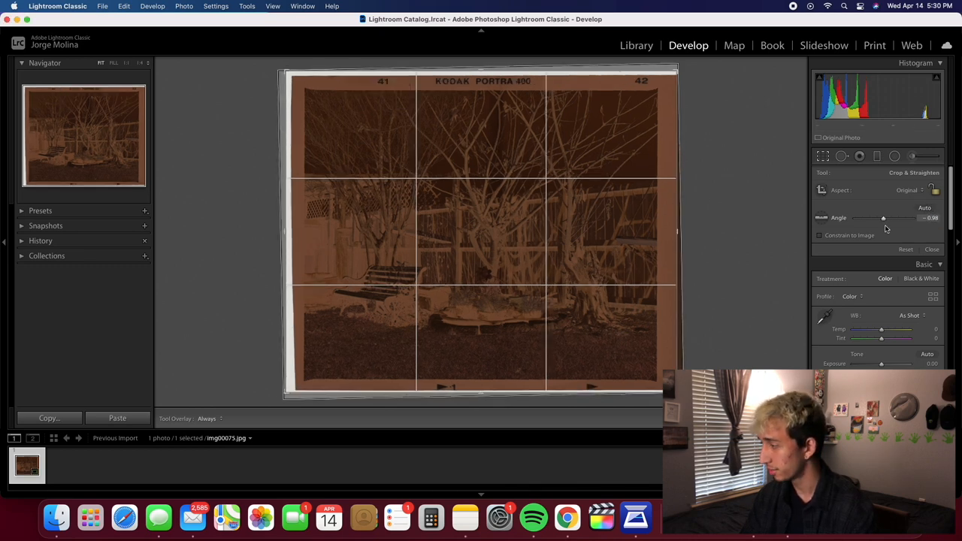
pyautogui.click(824, 316)
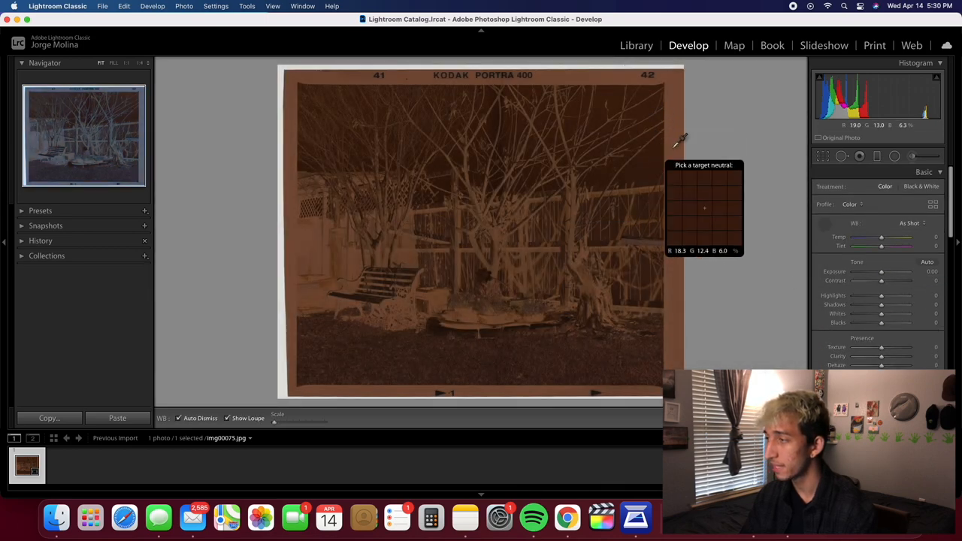
pyautogui.moveTo(658, 112)
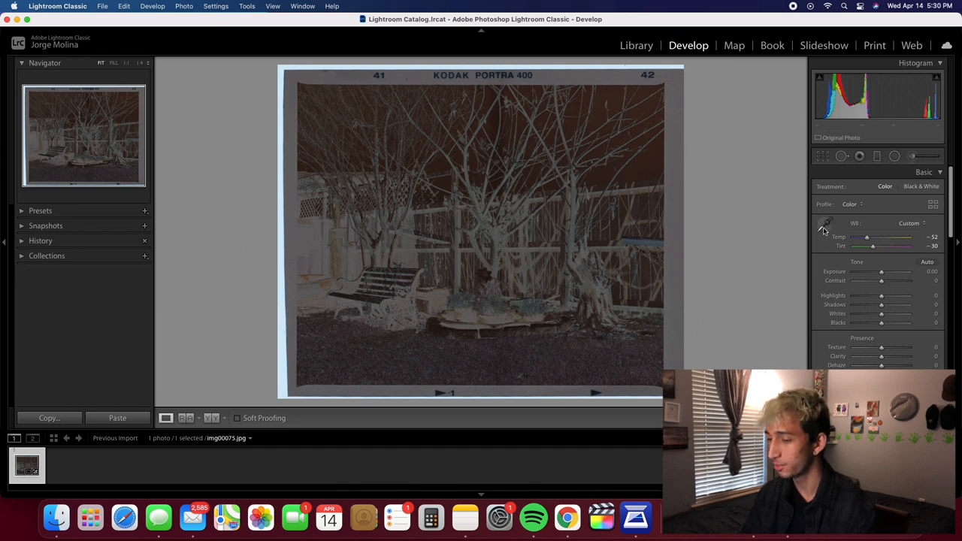
# Crop tightly around the central tree, cutting off the film borders
pyautogui.click(822, 155)
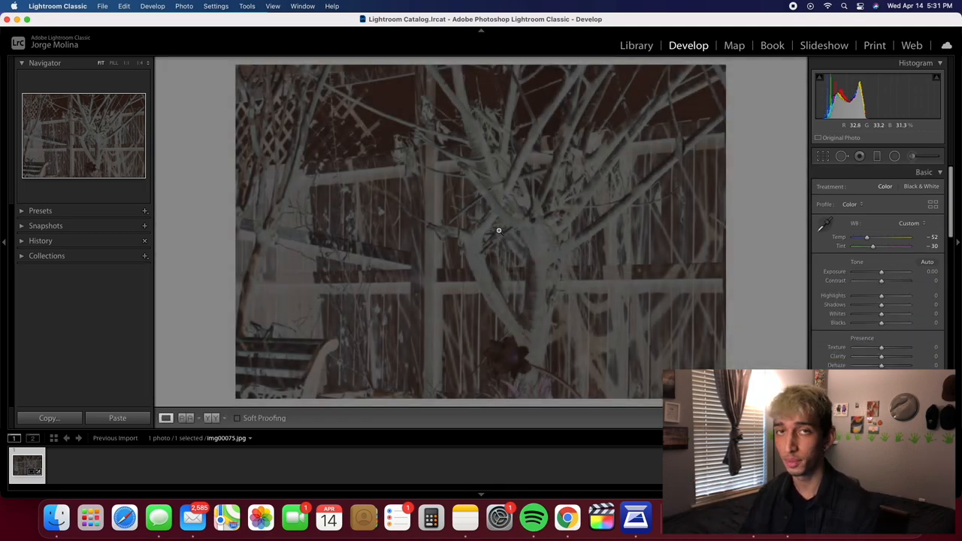
# Convert the negative in Negative Lab Pro as a TIFF Scan with default pre-saturation 3
pyautogui.click(102, 6)
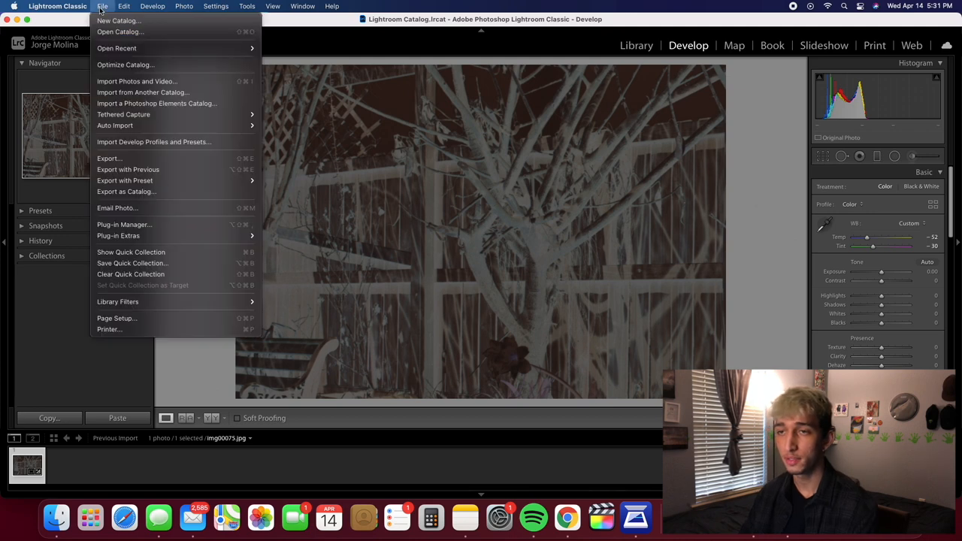
pyautogui.moveTo(133, 264)
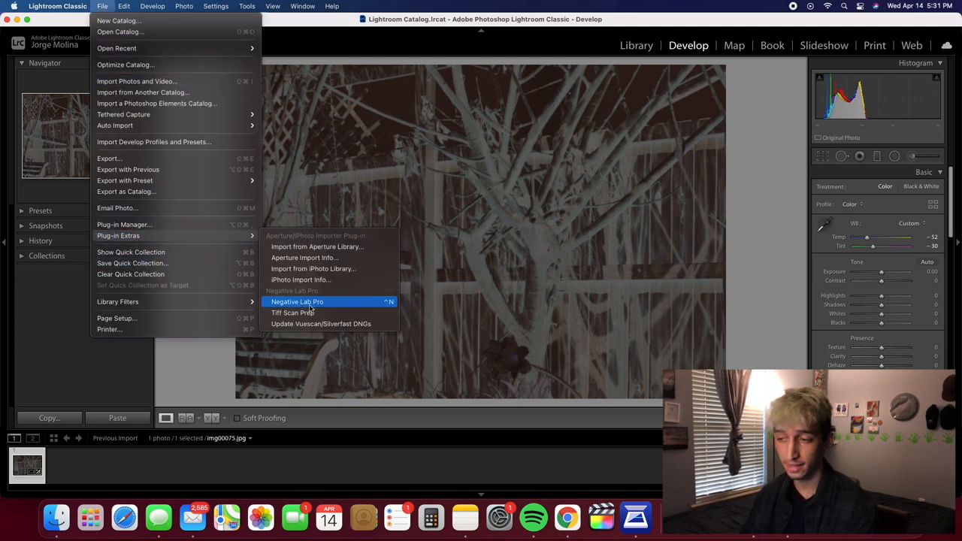
pyautogui.click(298, 300)
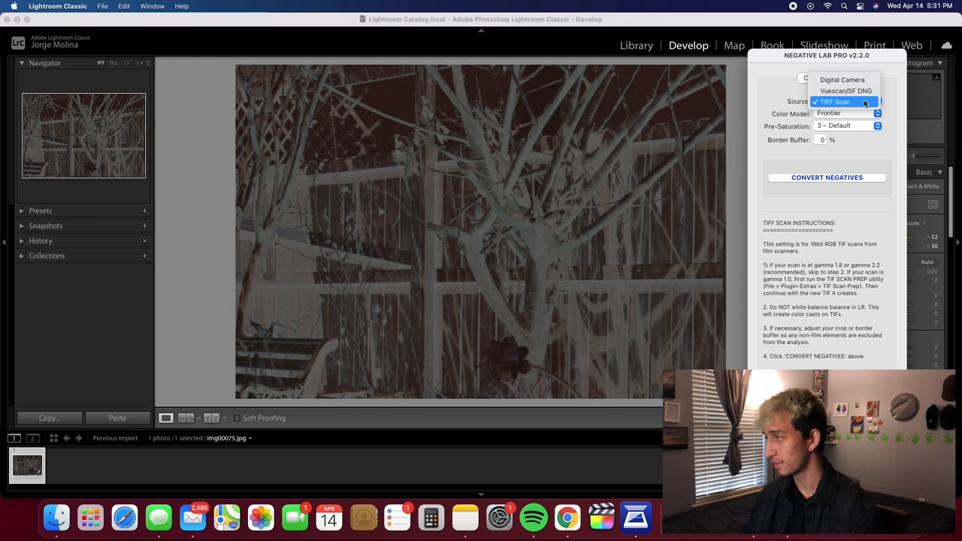
pyautogui.click(834, 102)
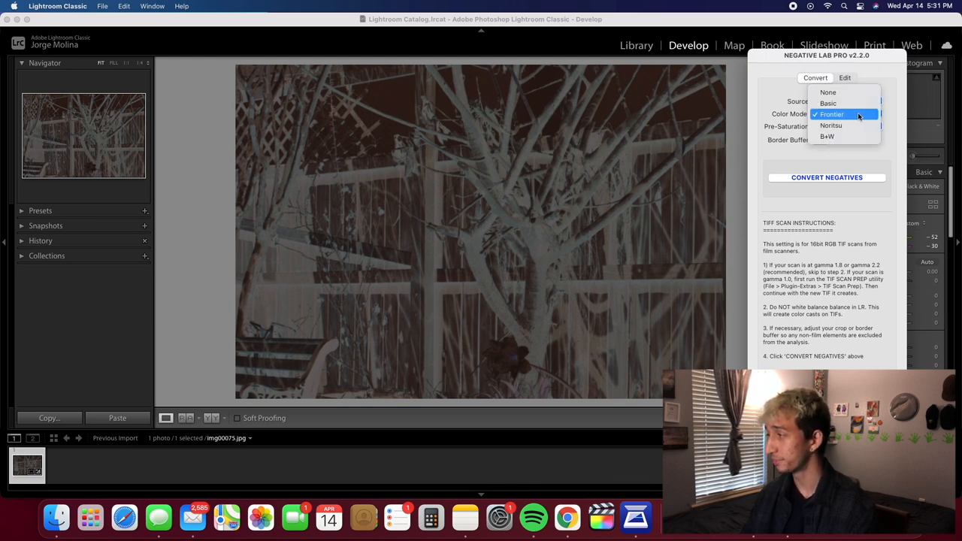
pyautogui.moveTo(831, 115)
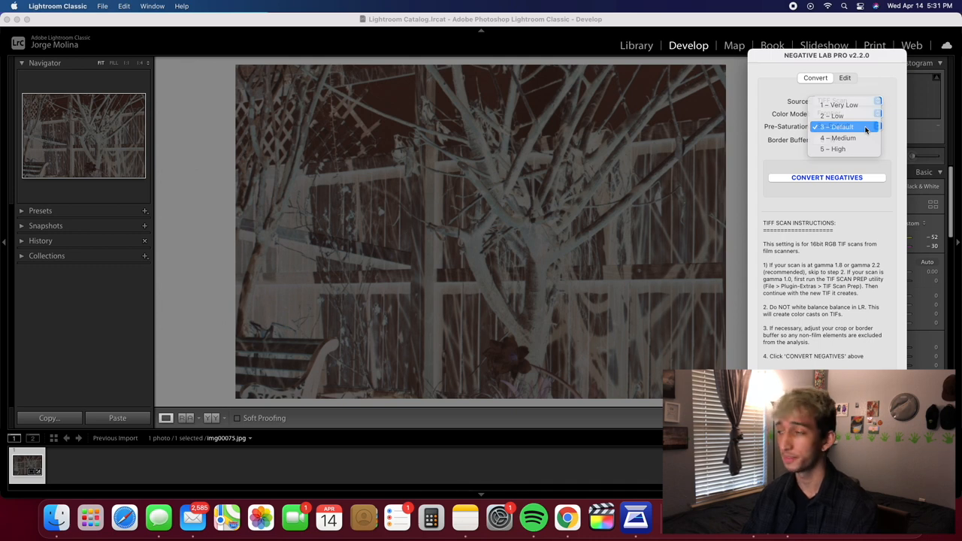
pyautogui.click(841, 126)
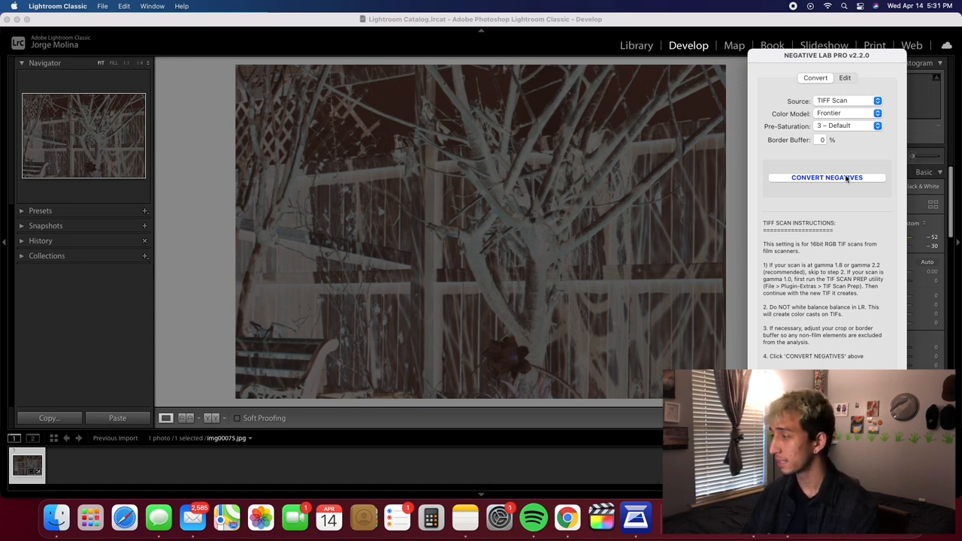
pyautogui.click(827, 177)
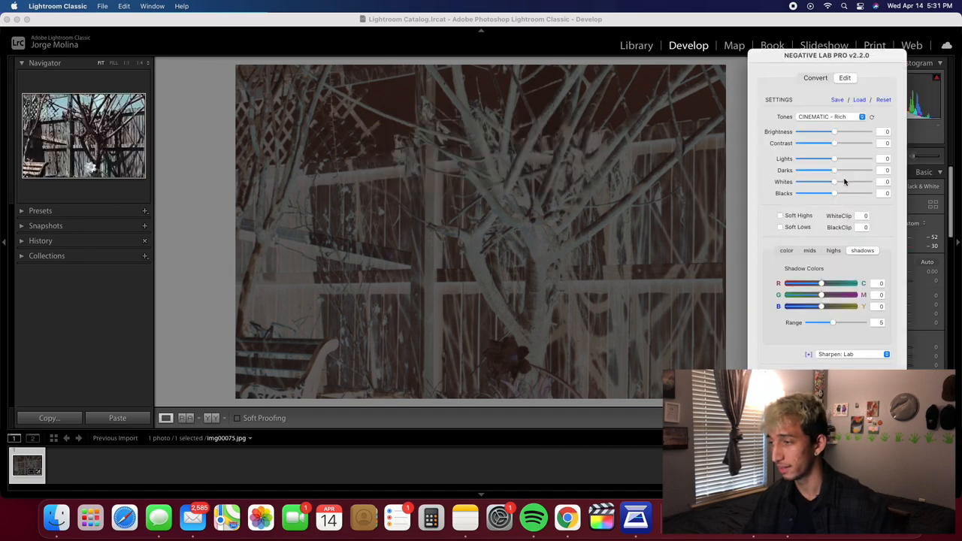
# Re-crop the converted photo to the whole backyard, fitted just inside the film borders
pyautogui.click(814, 78)
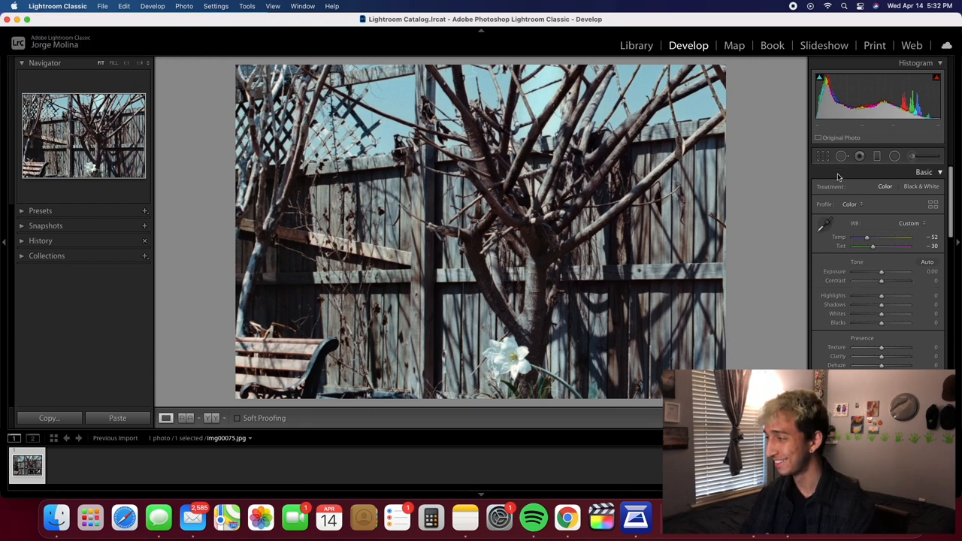
pyautogui.click(822, 155)
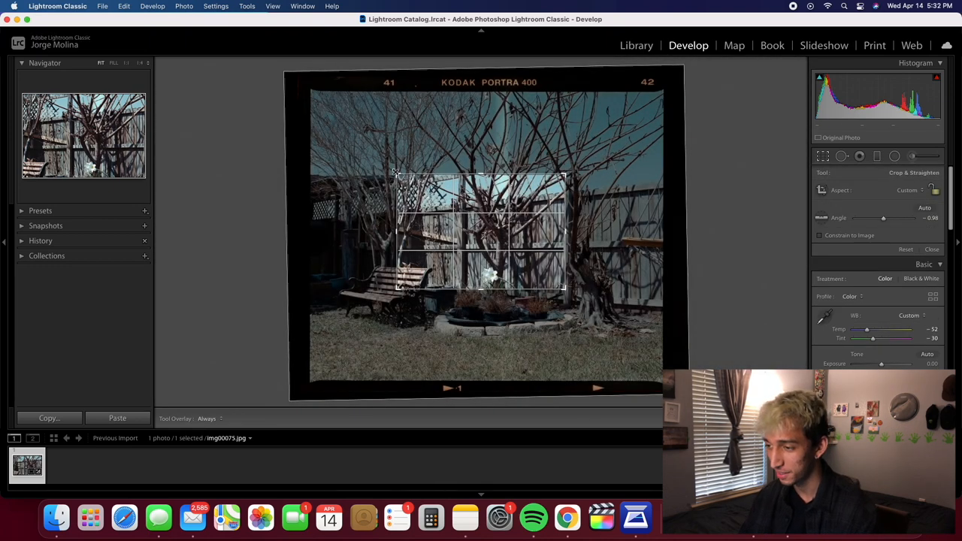
pyautogui.moveTo(397, 176); pyautogui.dragTo(352, 129)
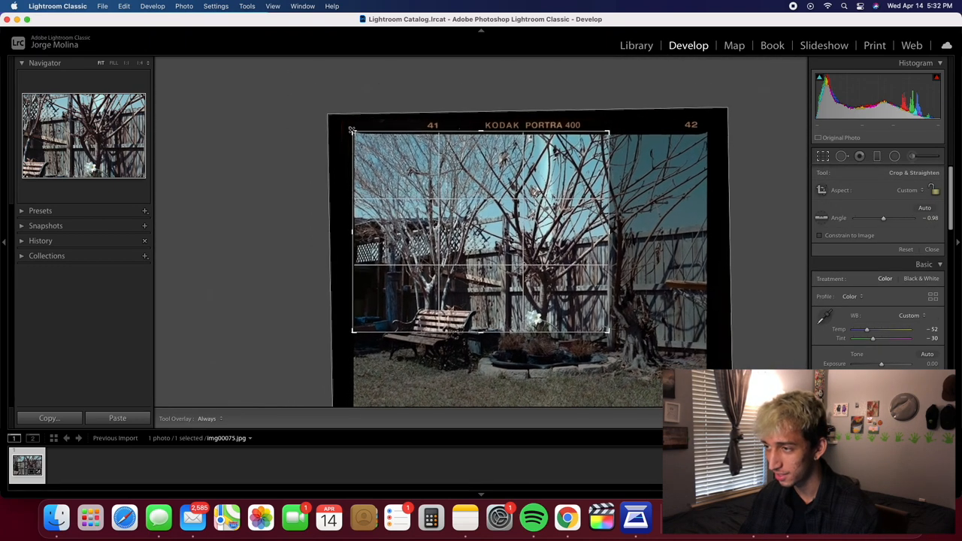
pyautogui.click(933, 250)
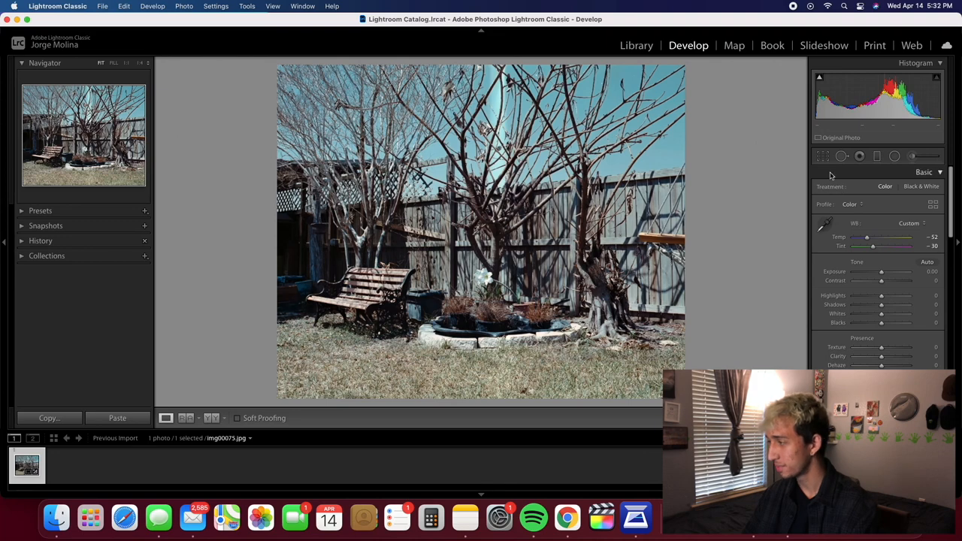
pyautogui.click(822, 155)
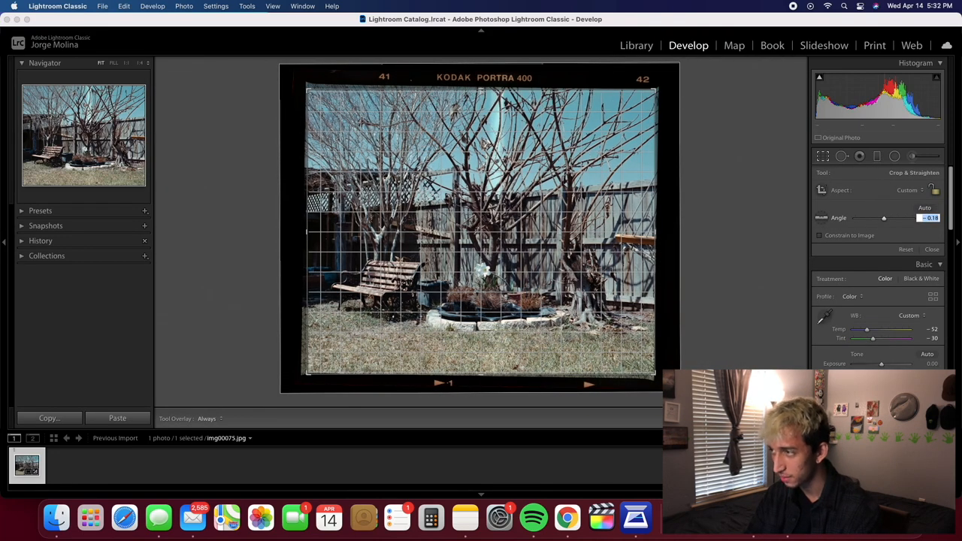
pyautogui.moveTo(884, 218); pyautogui.dragTo(890, 218)
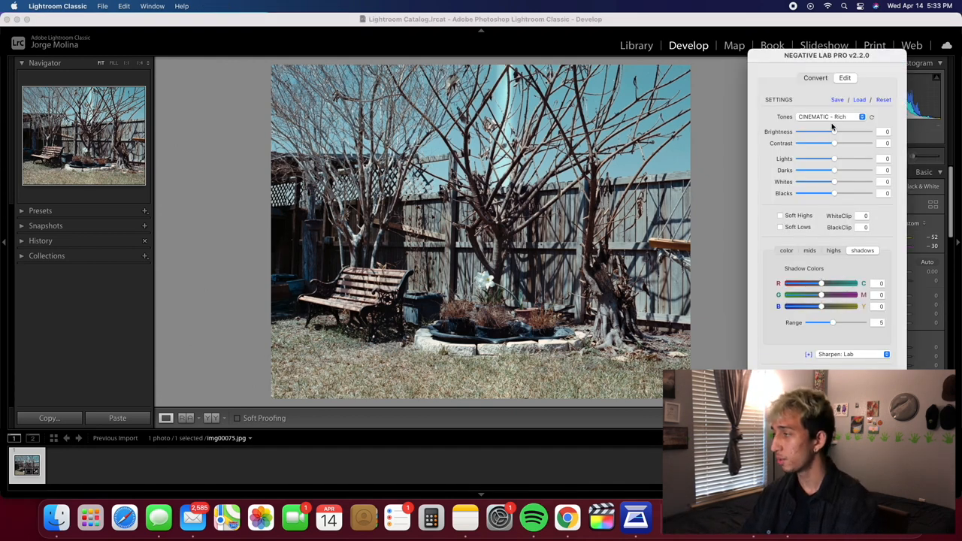
# Compare the CINEMATIC - Log, LAB - Standard and CINEMATIC - Rich tone profiles
pyautogui.click(827, 117)
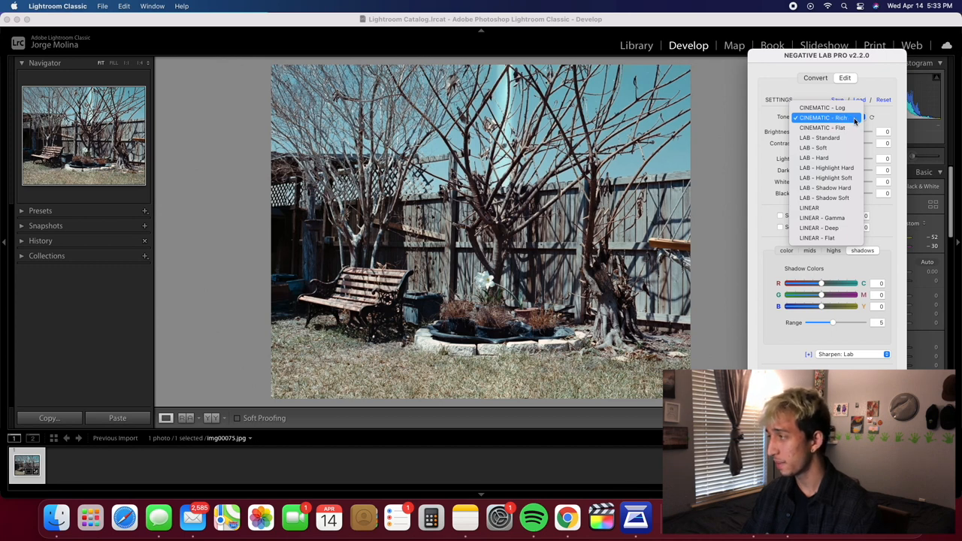
pyautogui.click(821, 108)
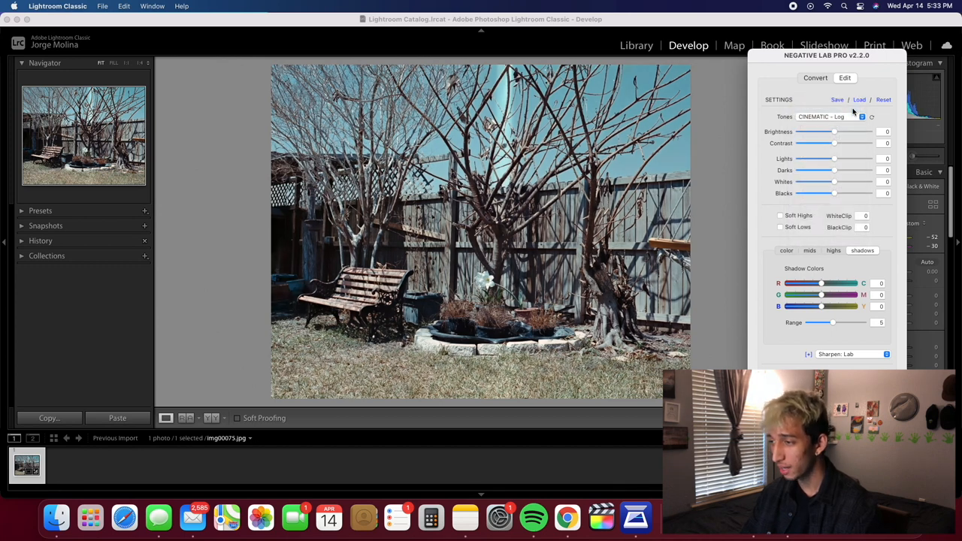
pyautogui.click(863, 117)
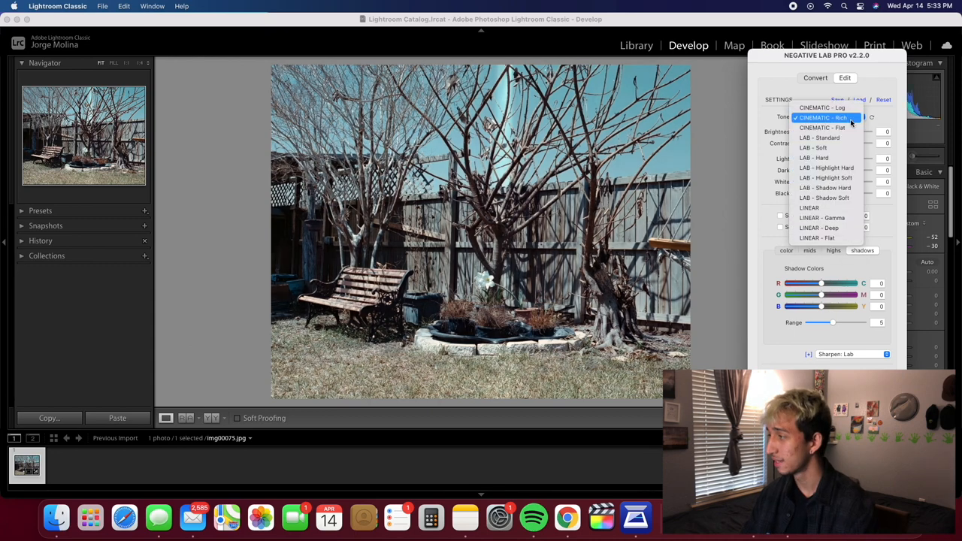
pyautogui.click(821, 138)
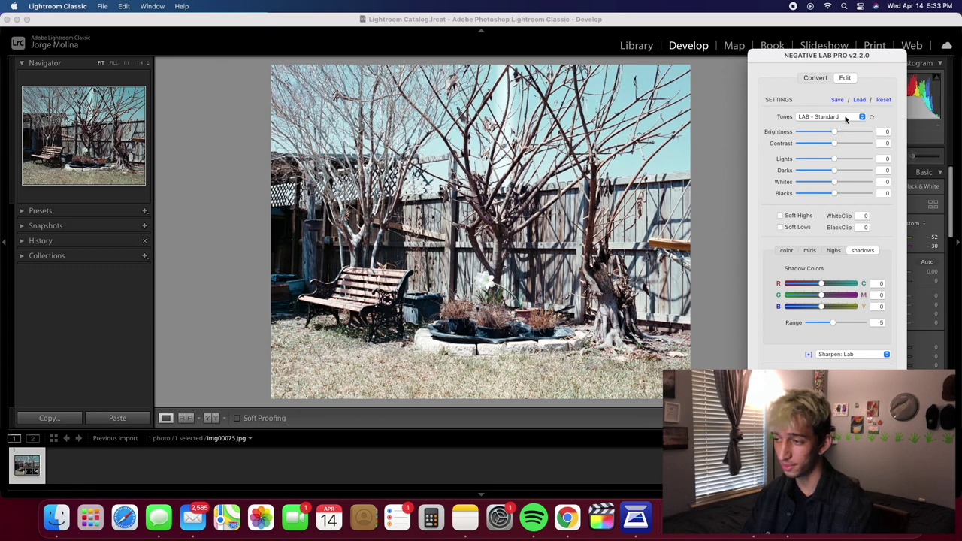
pyautogui.click(833, 118)
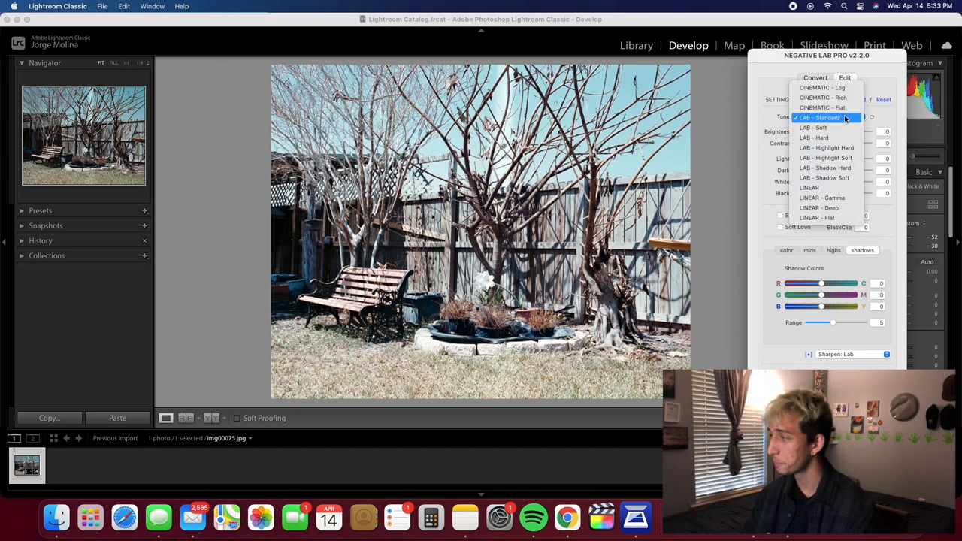
pyautogui.click(824, 97)
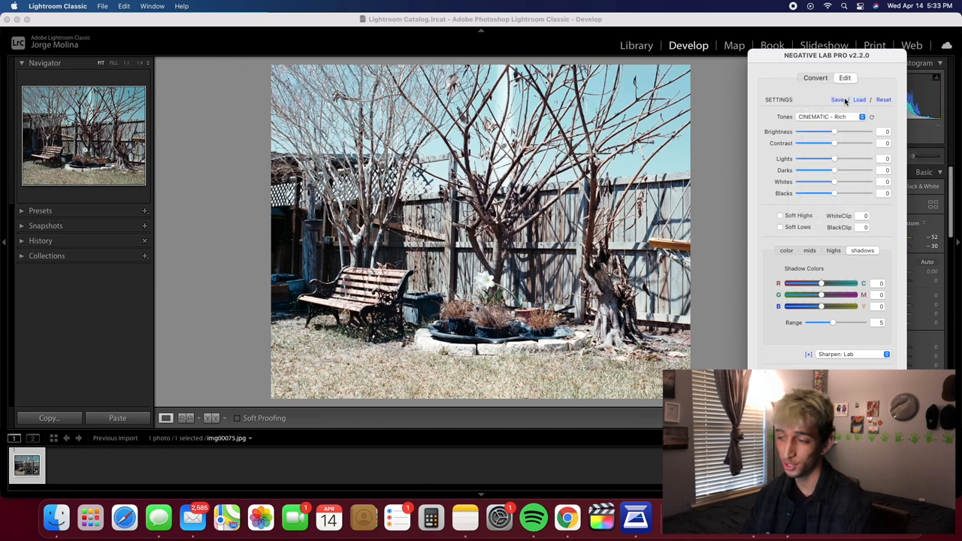
# Try LINEAR - Flat, return to CINEMATIC - Rich, then settle on CINEMATIC - Log
pyautogui.click(863, 117)
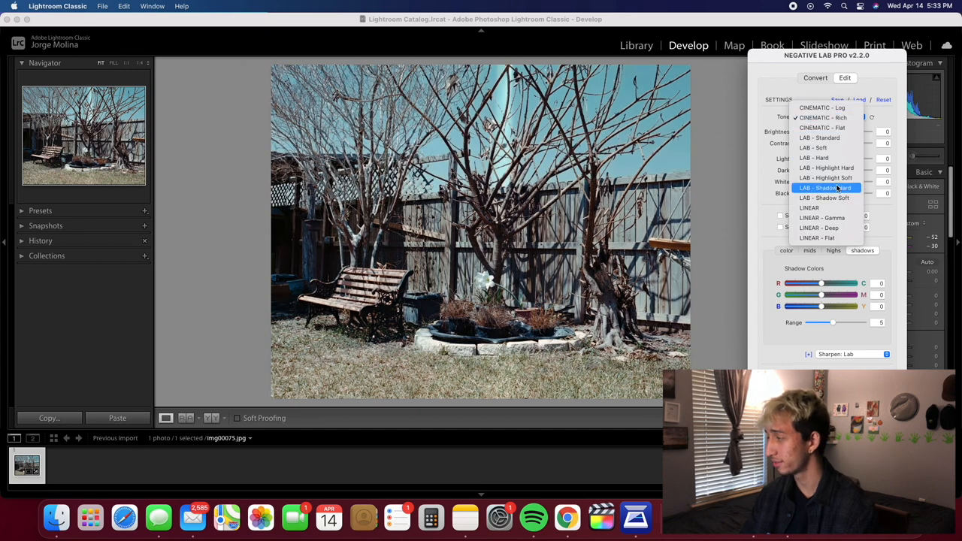
pyautogui.moveTo(825, 238)
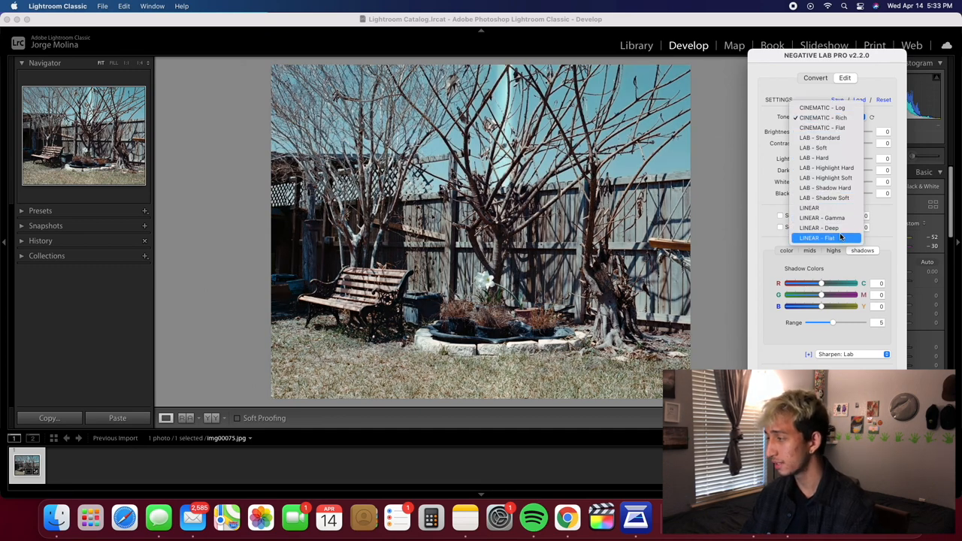
pyautogui.click(818, 238)
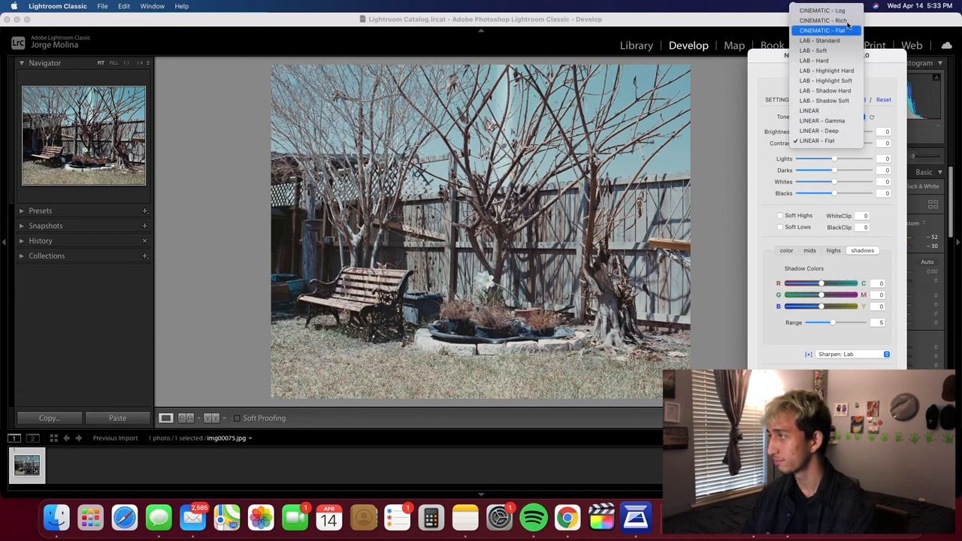
pyautogui.click(824, 21)
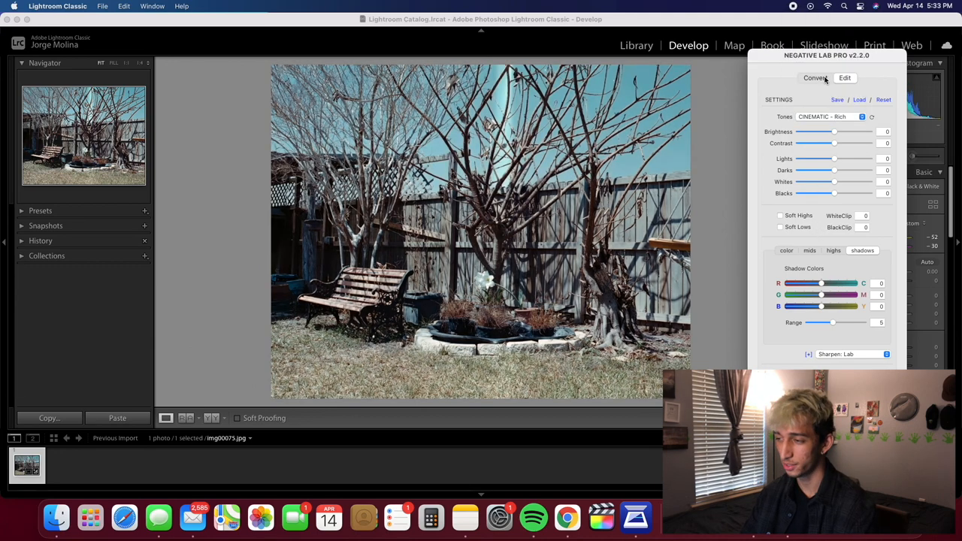
pyautogui.click(830, 117)
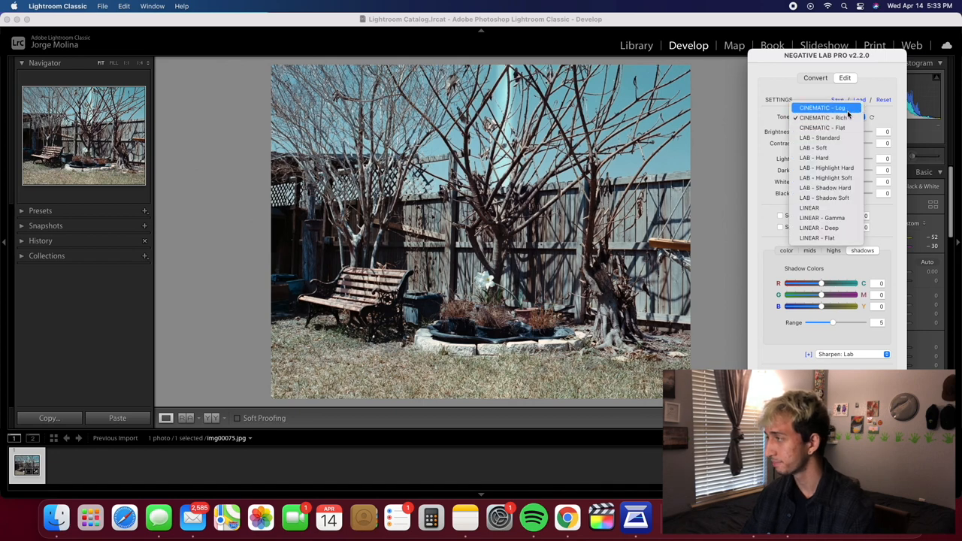
pyautogui.click(821, 109)
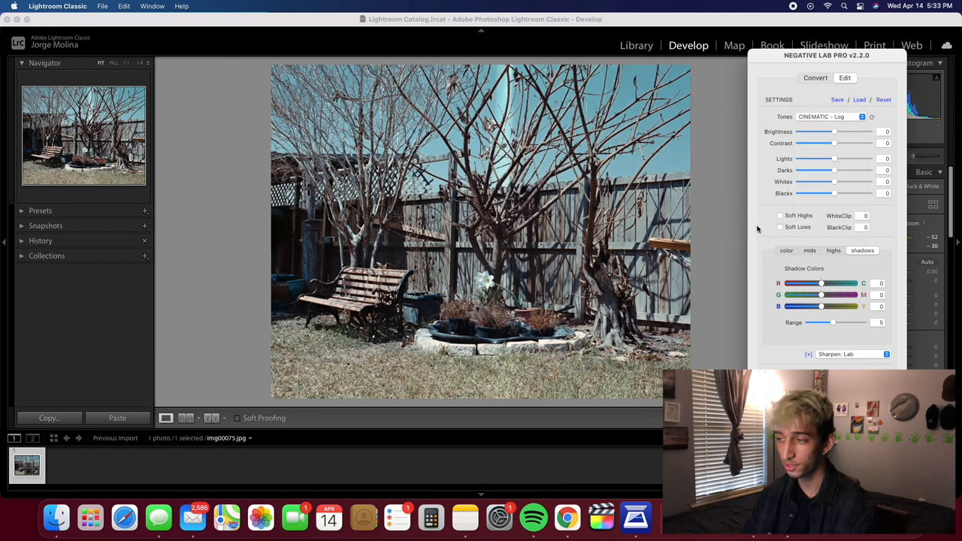
pyautogui.moveTo(756, 272)
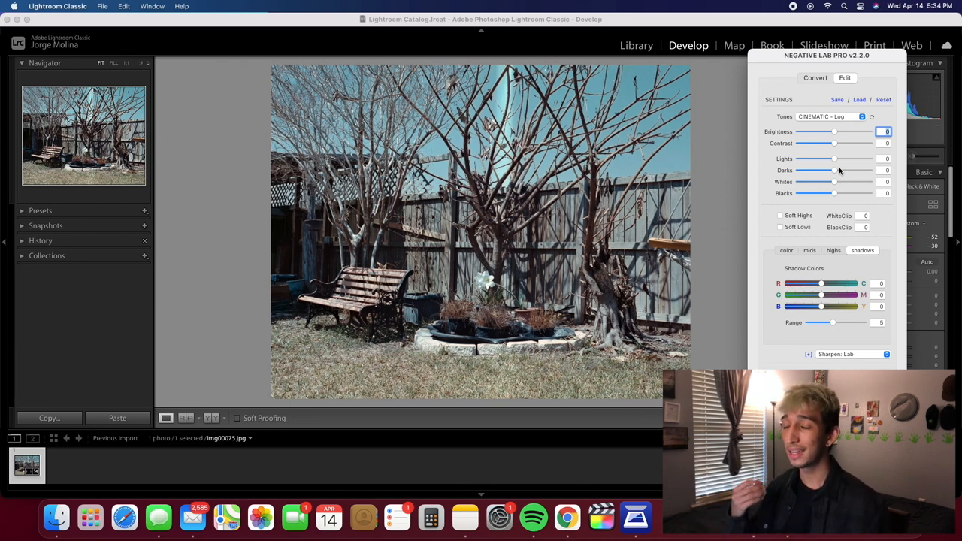
pyautogui.moveTo(874, 135)
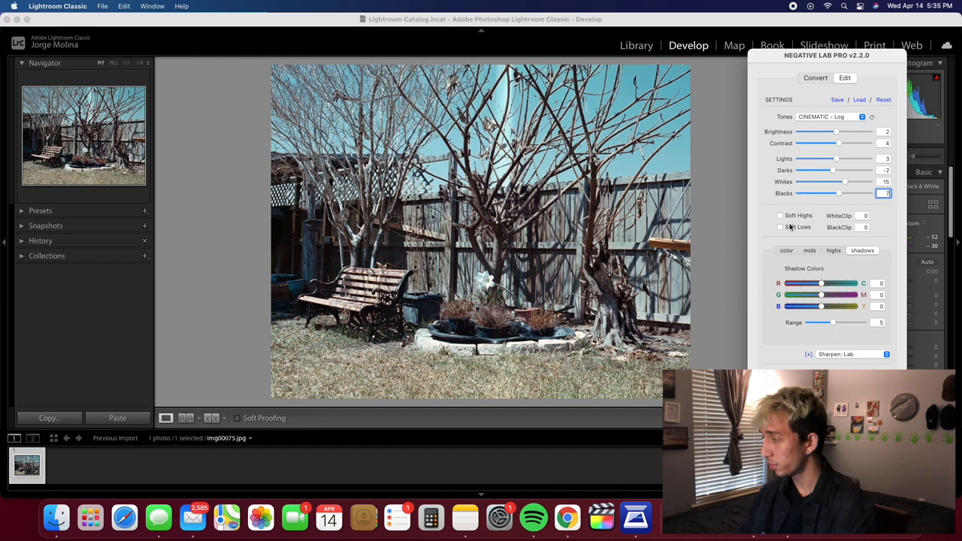
pyautogui.moveTo(839, 219)
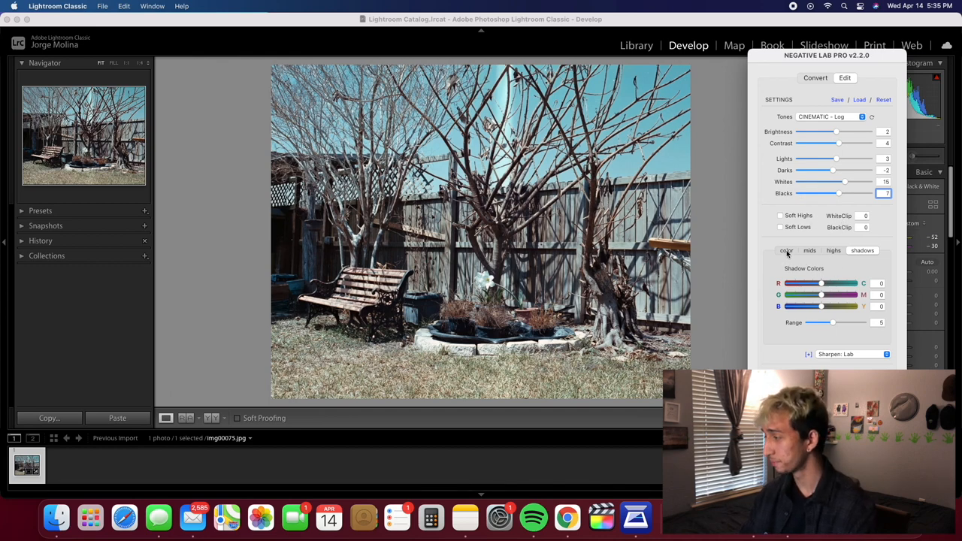
# Show the color balance settings and set white balance to None
pyautogui.click(786, 249)
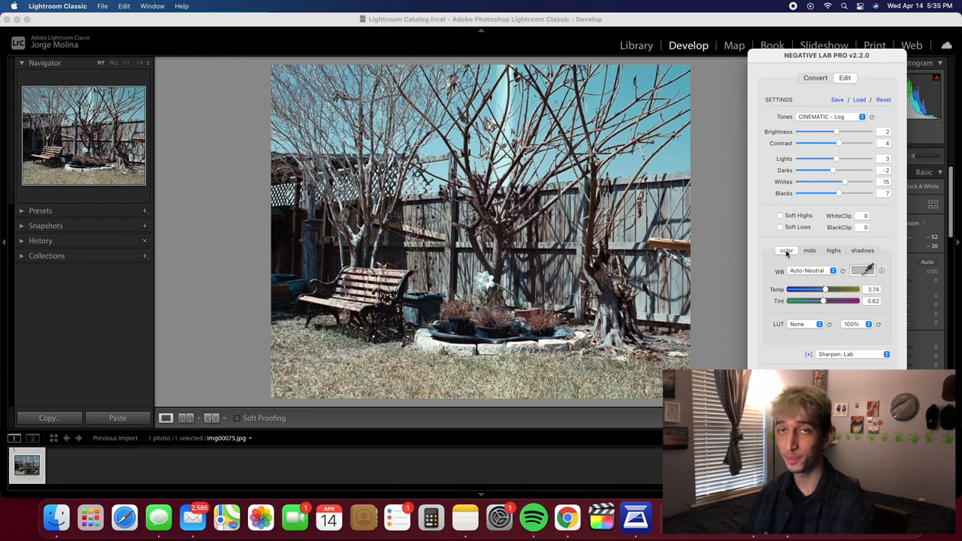
pyautogui.click(812, 271)
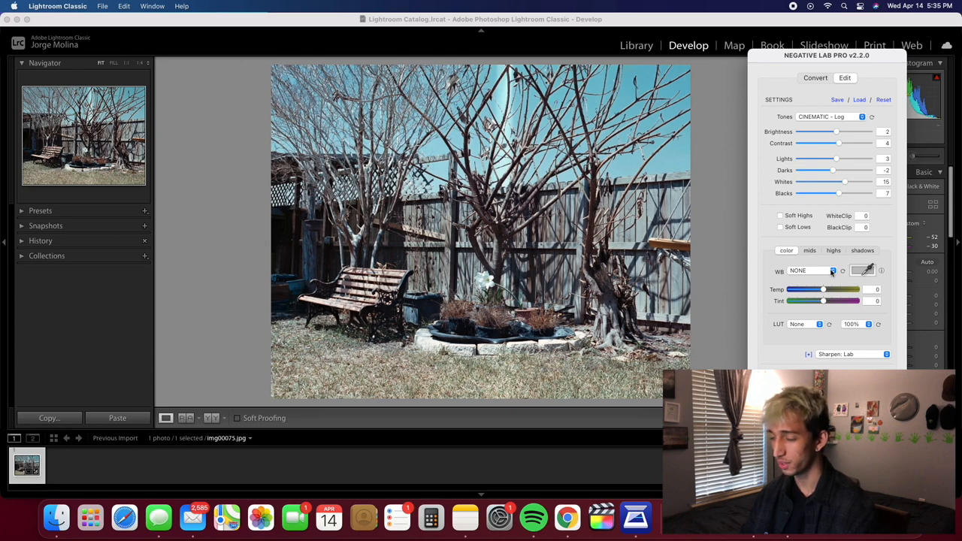
# Compare the Auto-Neutral, Auto-Warm and Auto-Cool white balance presets
pyautogui.click(812, 271)
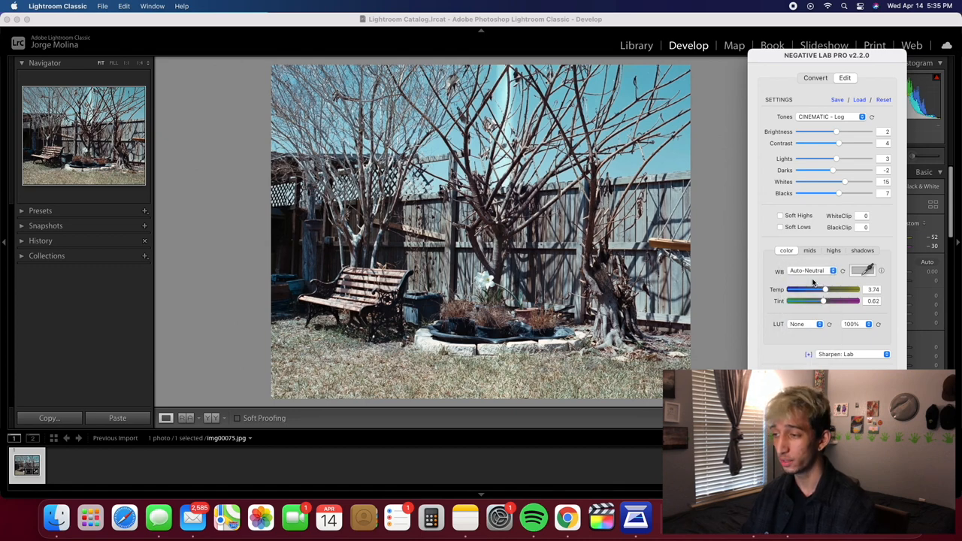
pyautogui.click(812, 271)
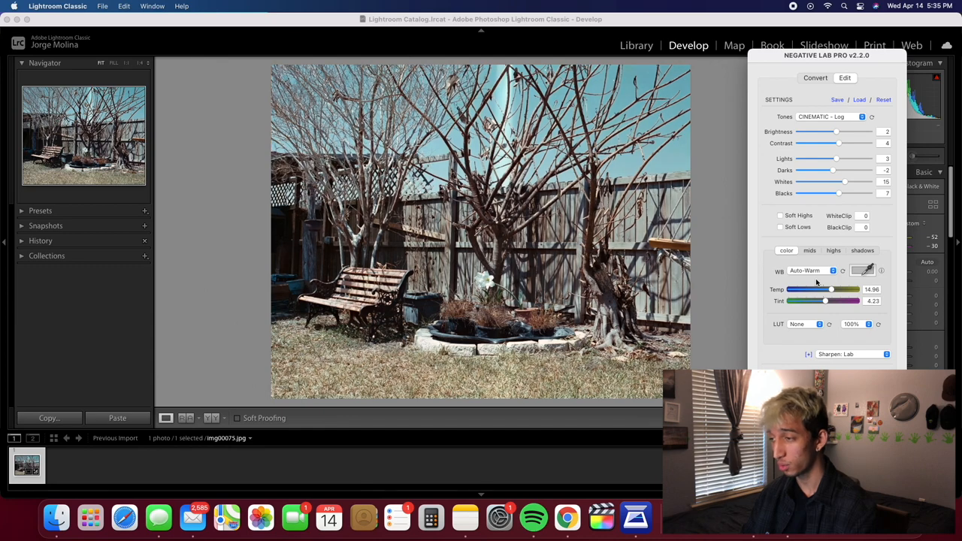
pyautogui.click(812, 270)
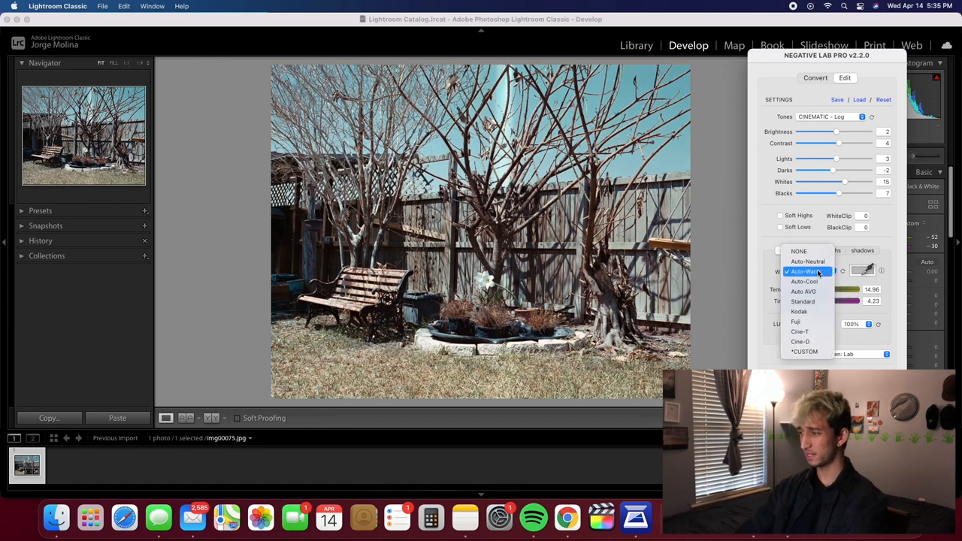
pyautogui.click(804, 281)
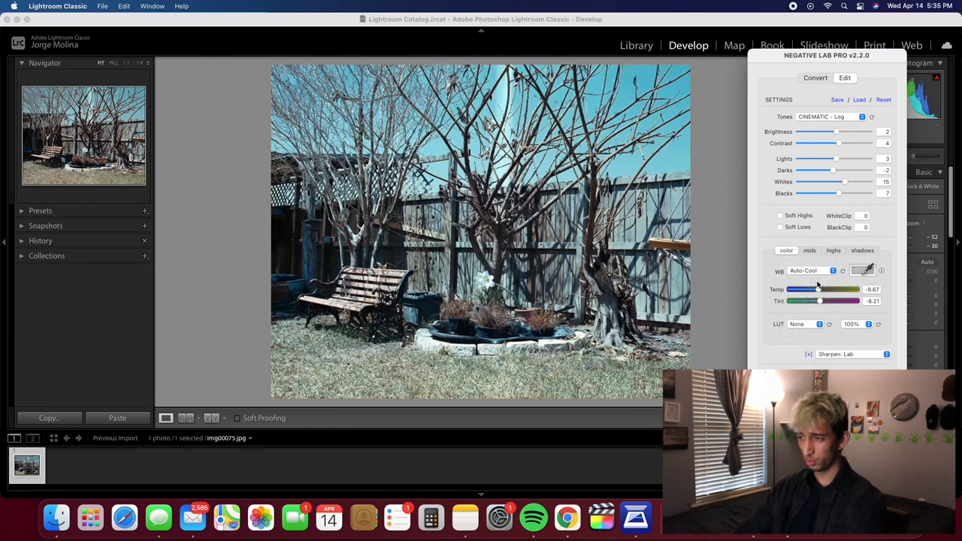
pyautogui.click(812, 271)
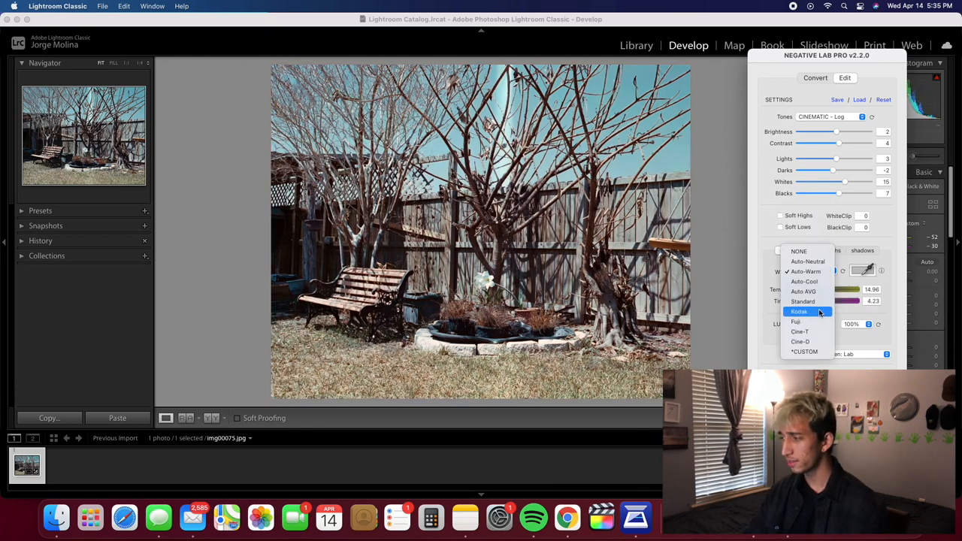
# Apply the Kodak white balance, checking it once more against Auto-Warm
pyautogui.click(800, 311)
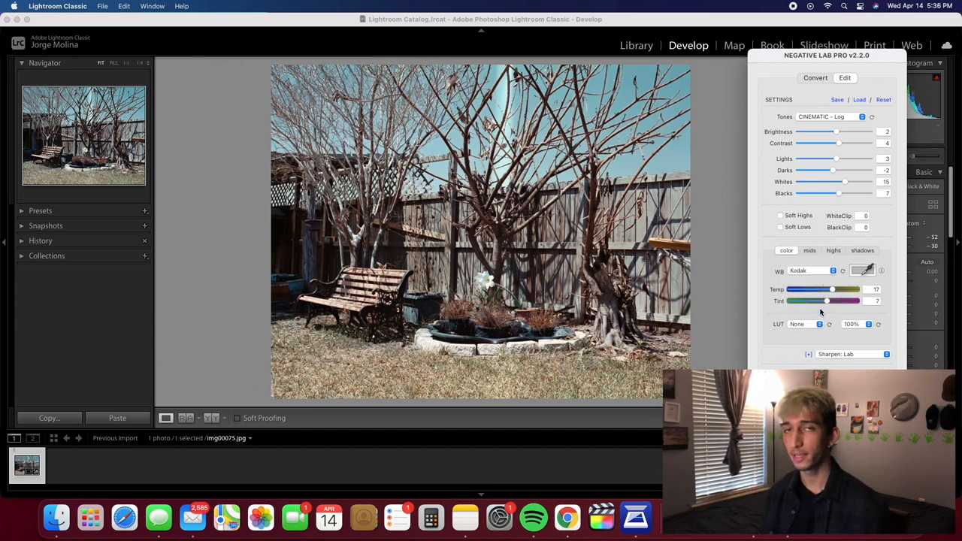
pyautogui.click(812, 270)
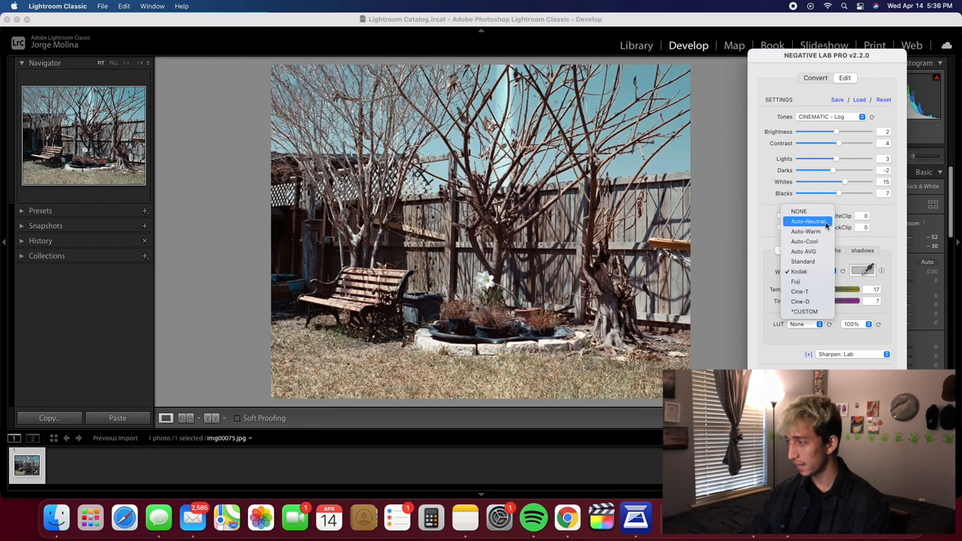
pyautogui.click(806, 231)
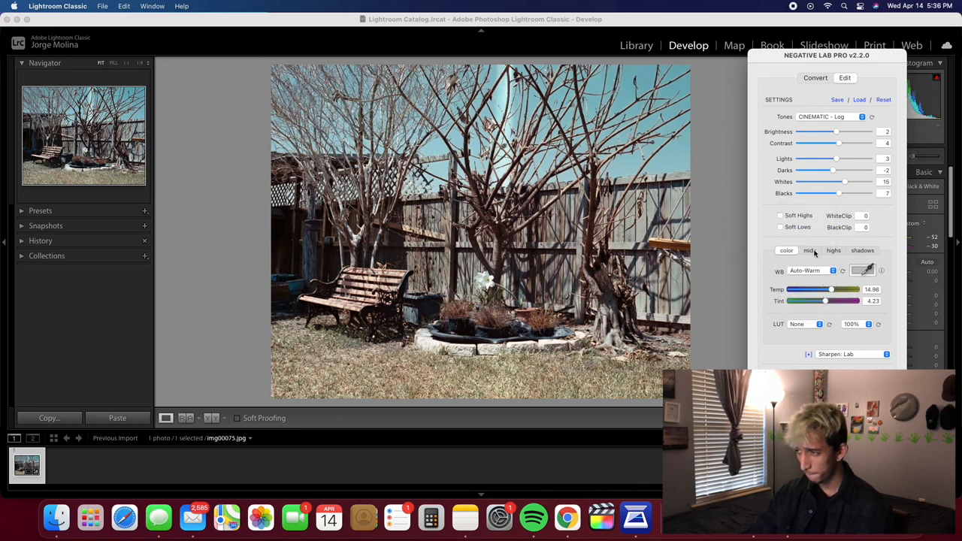
pyautogui.click(812, 270)
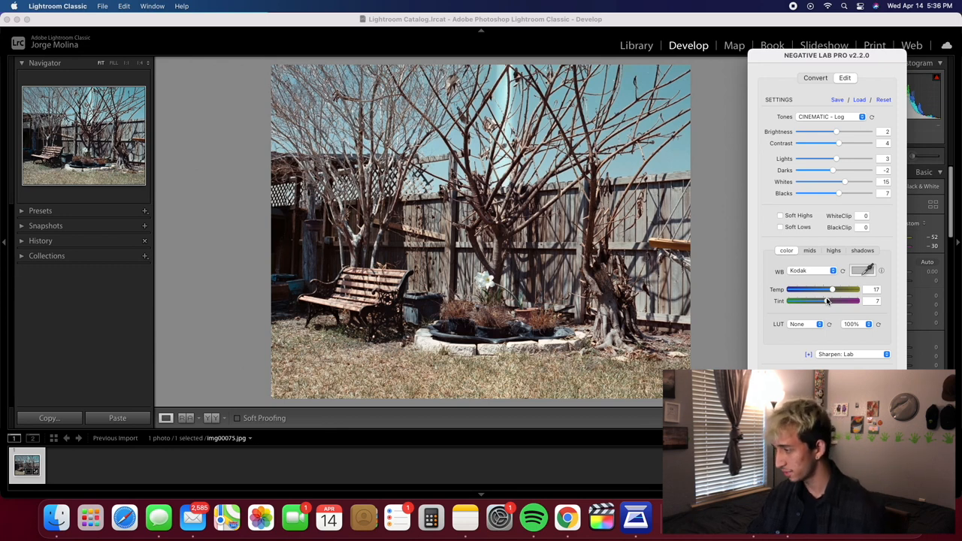
# Shift the Mids and Shadows colour balance sliders, then return to overall colour controls
pyautogui.click(809, 250)
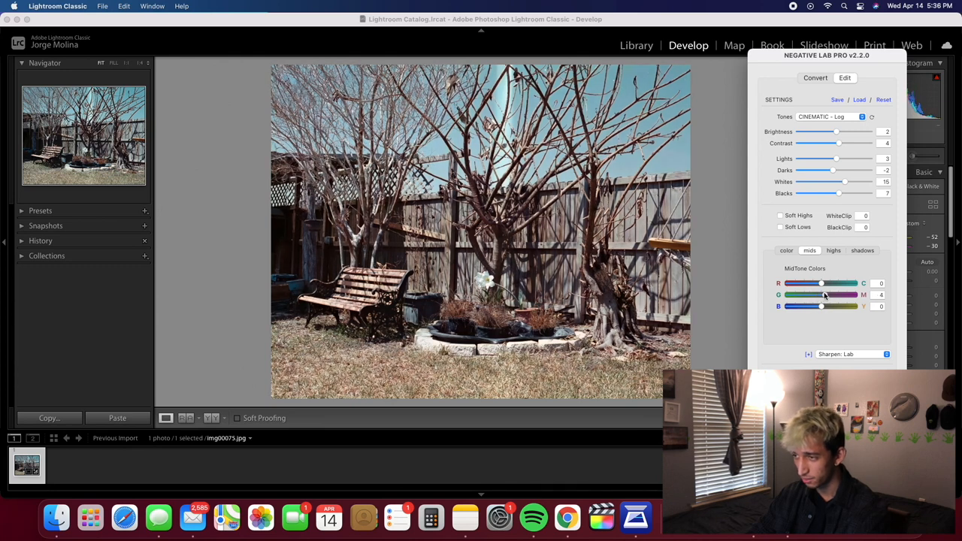
pyautogui.moveTo(824, 295); pyautogui.dragTo(818, 295)
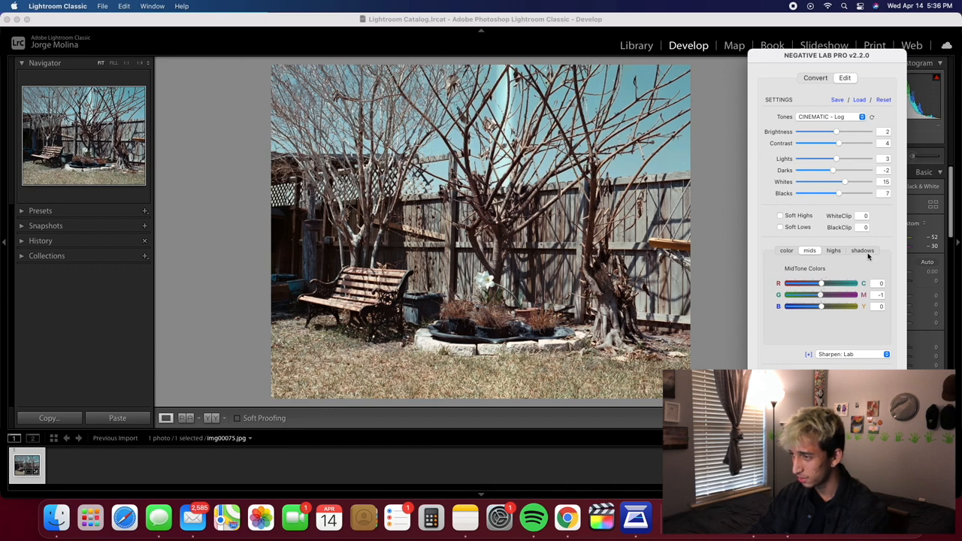
pyautogui.click(863, 250)
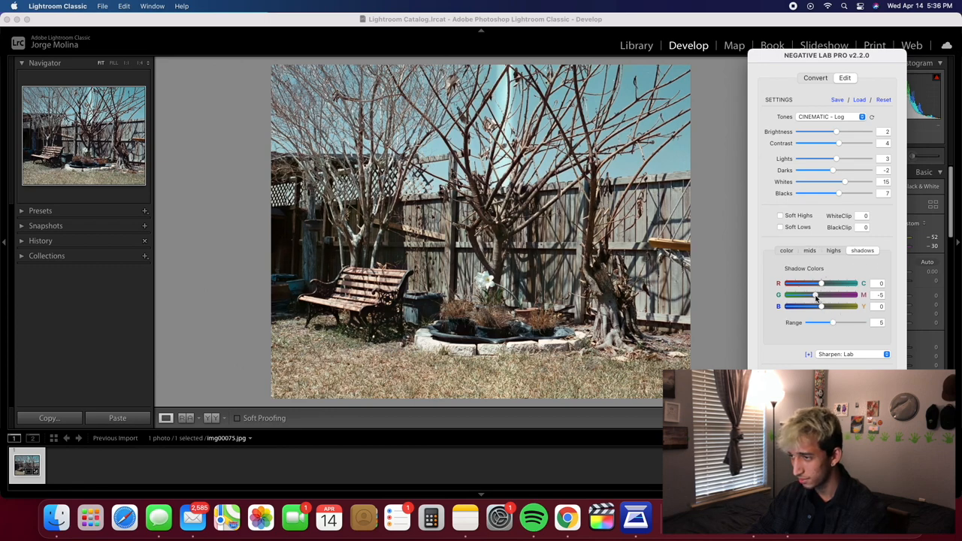
pyautogui.moveTo(815, 295); pyautogui.dragTo(821, 294)
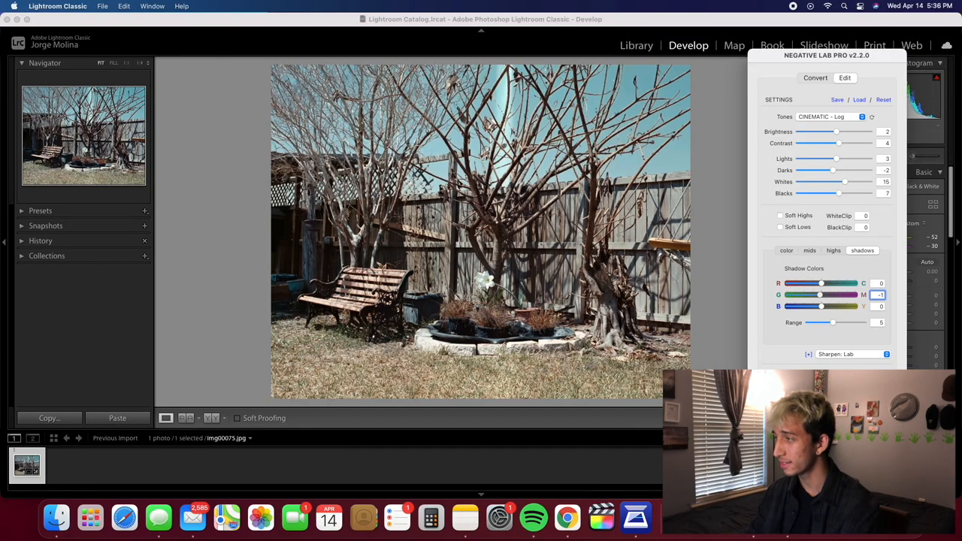
pyautogui.click(786, 250)
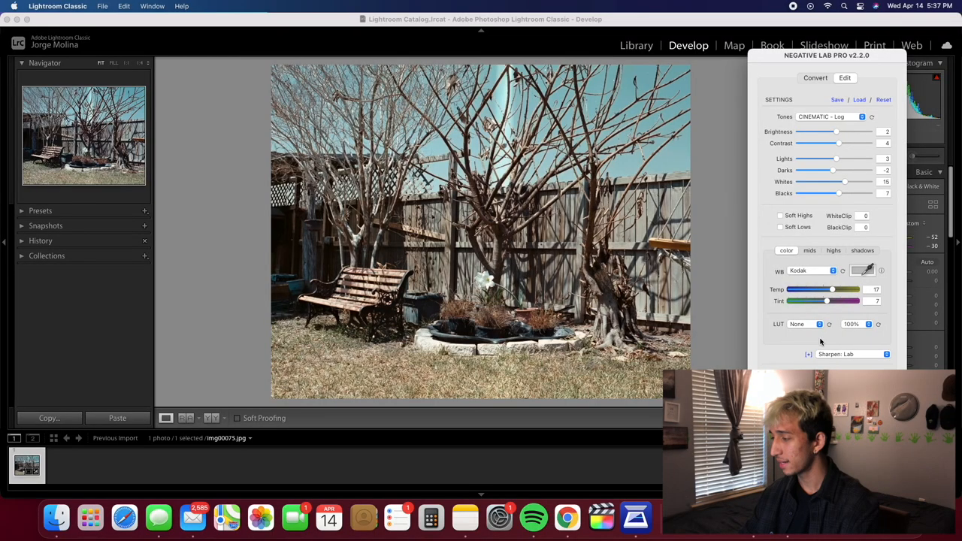
pyautogui.moveTo(863, 347)
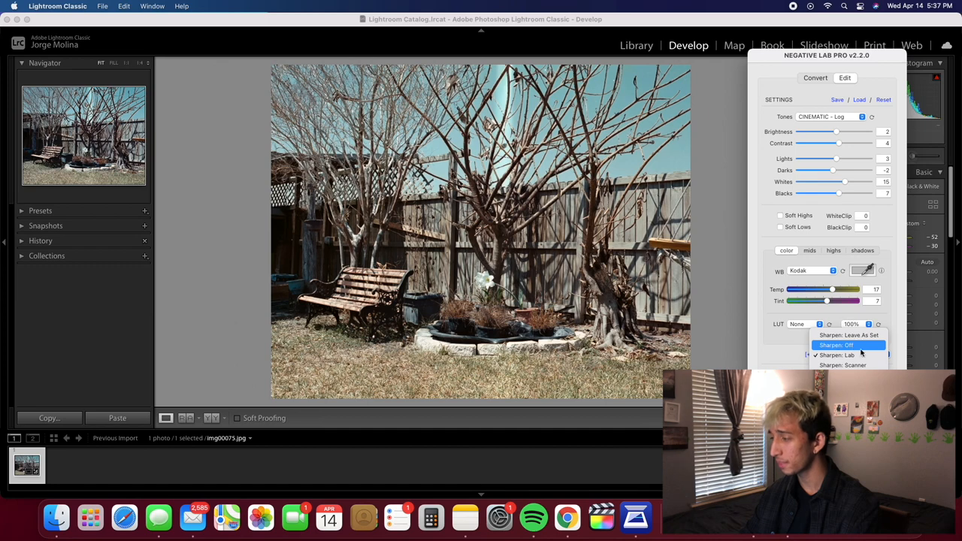
# Compare the sharpening presets and set sharpening to Sharpen: Lab
pyautogui.click(850, 336)
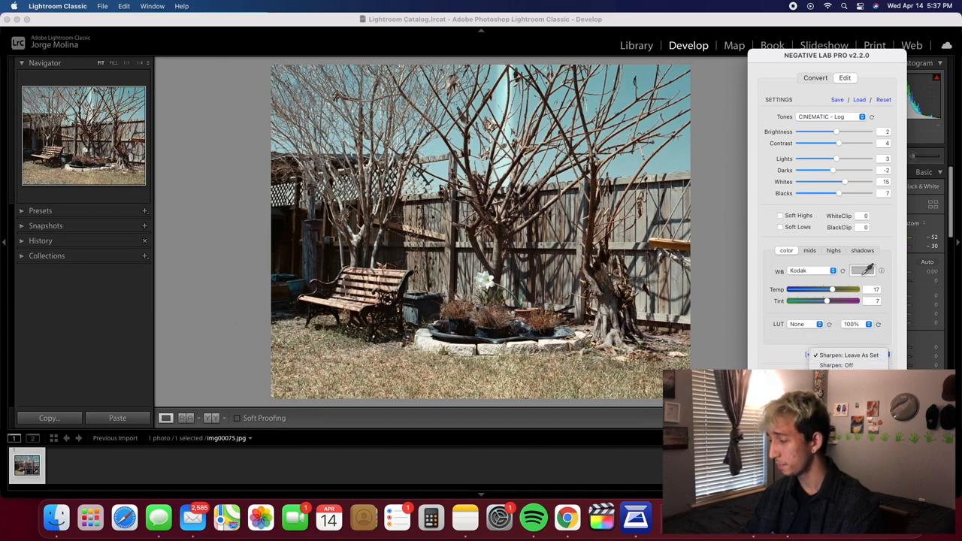
pyautogui.click(848, 355)
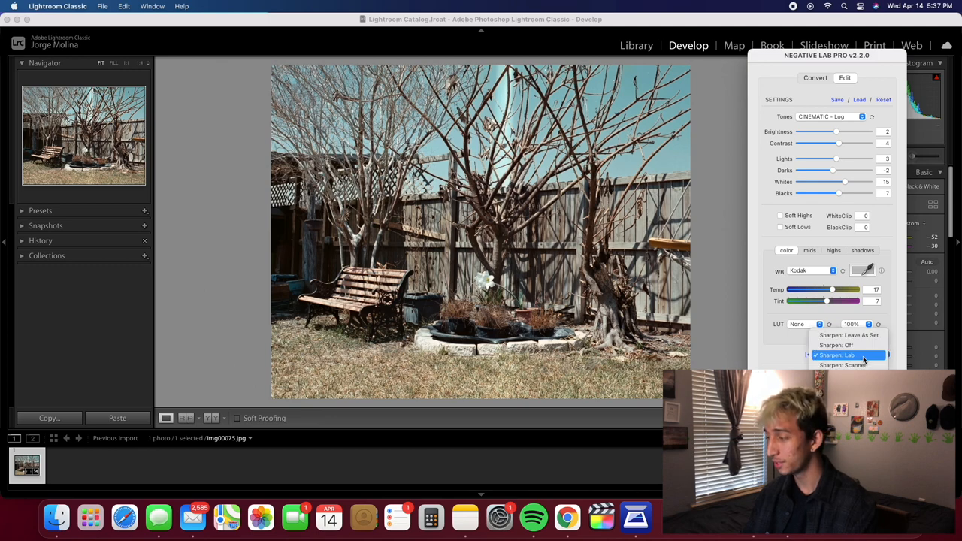
pyautogui.click(836, 355)
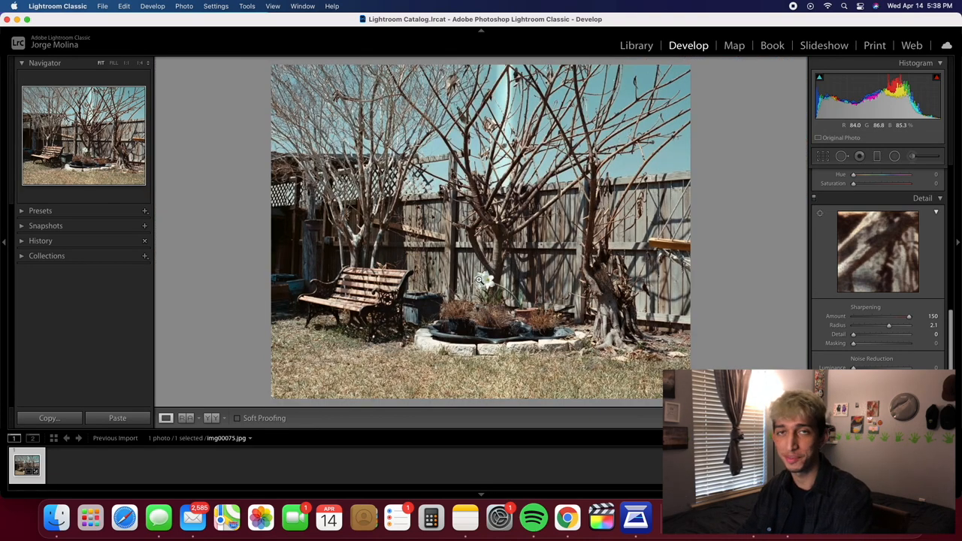
pyautogui.moveTo(514, 268)
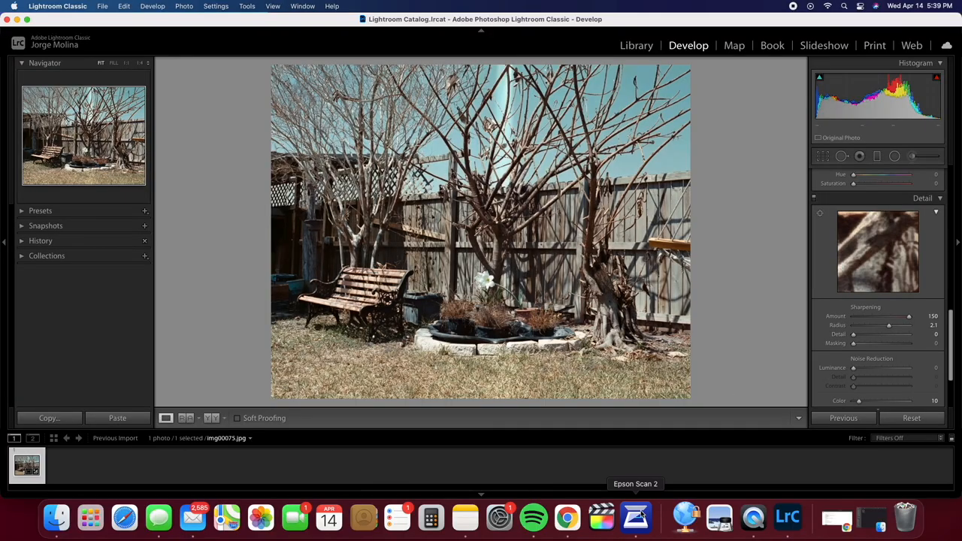
# Launch Epson Scan 2 and scan the second negative frame
pyautogui.click(636, 517)
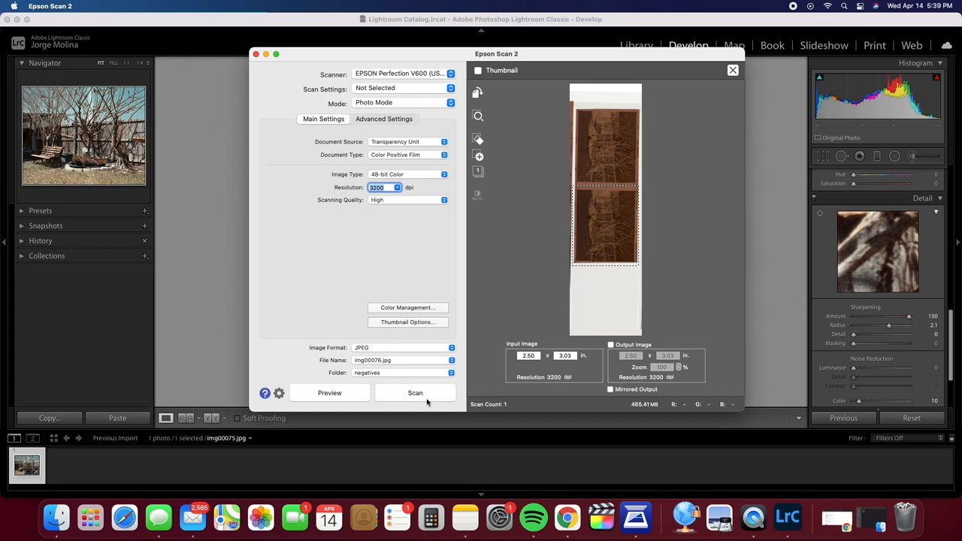
pyautogui.click(415, 392)
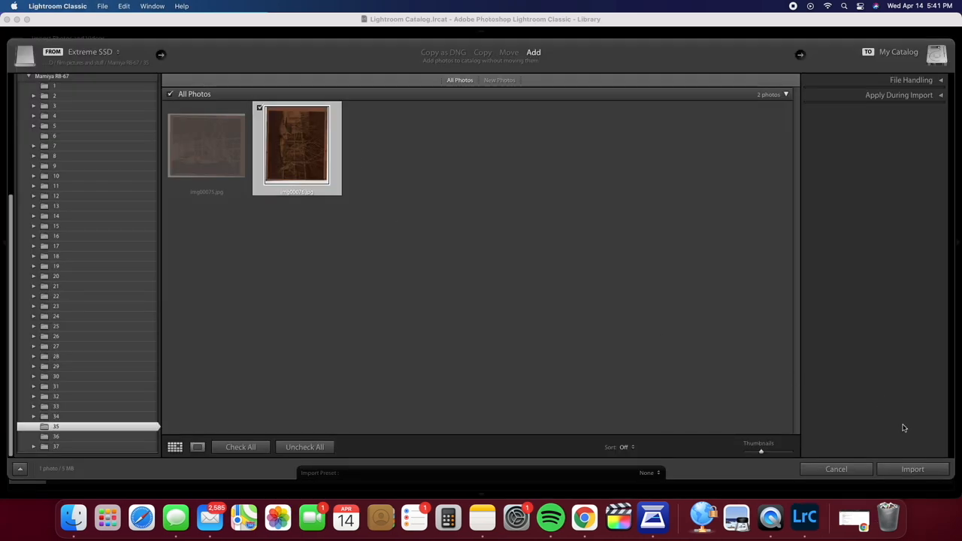
# Import the new scan and open it in the Develop module
pyautogui.click(912, 469)
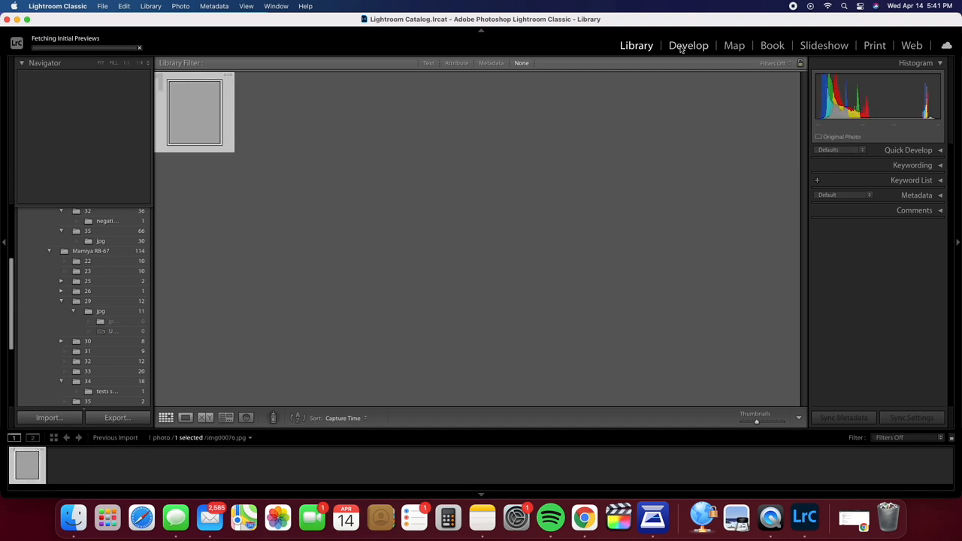
pyautogui.click(688, 45)
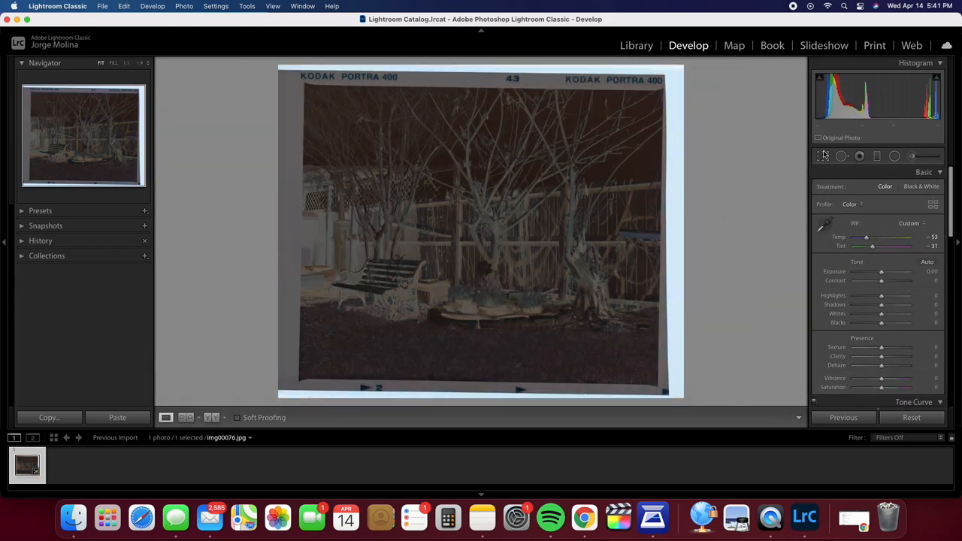
# Convert the second negative to a positive in Negative Lab Pro and begin cropping it
pyautogui.click(823, 155)
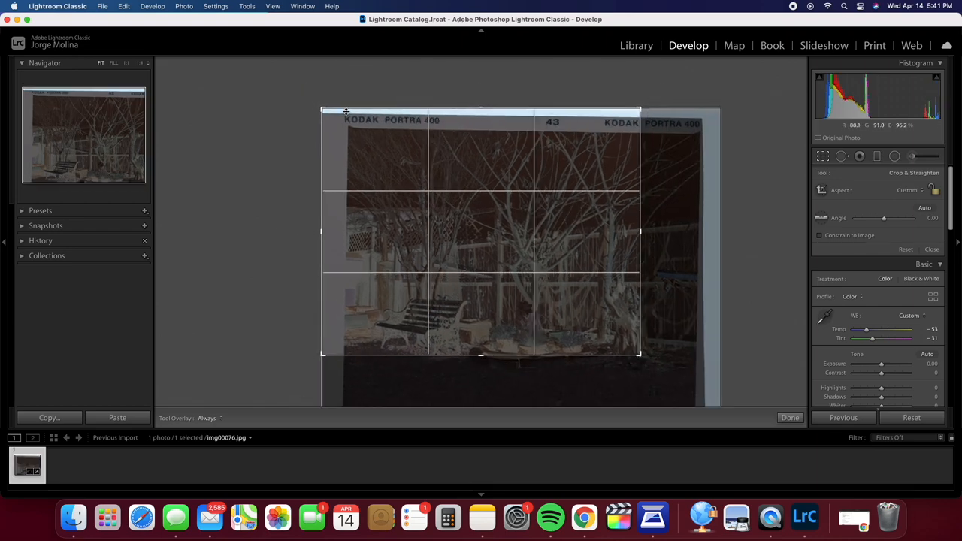
pyautogui.click(791, 418)
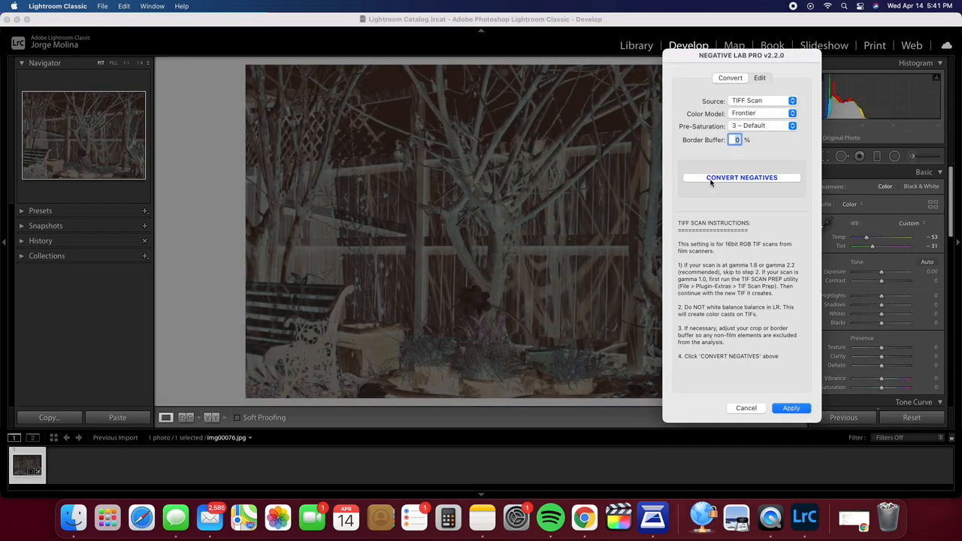
pyautogui.click(741, 178)
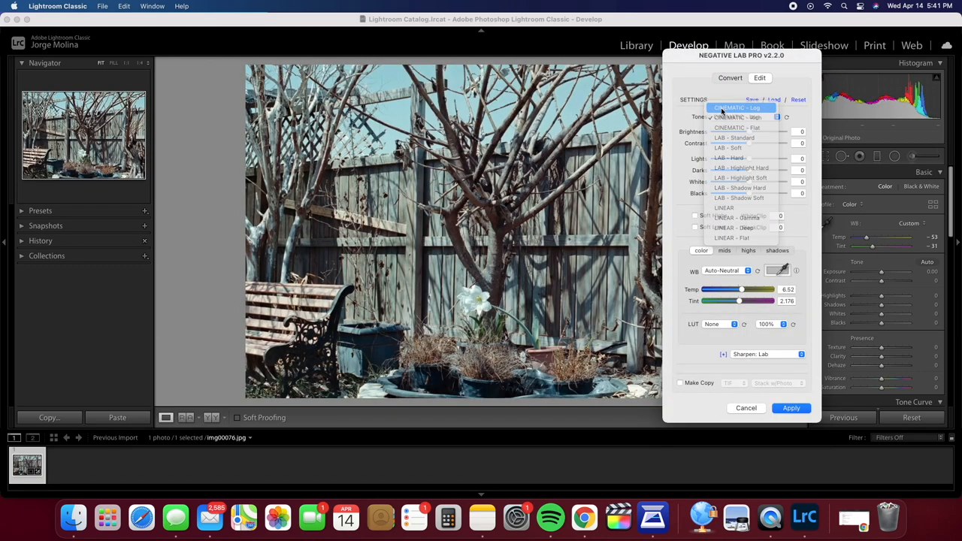
pyautogui.click(791, 408)
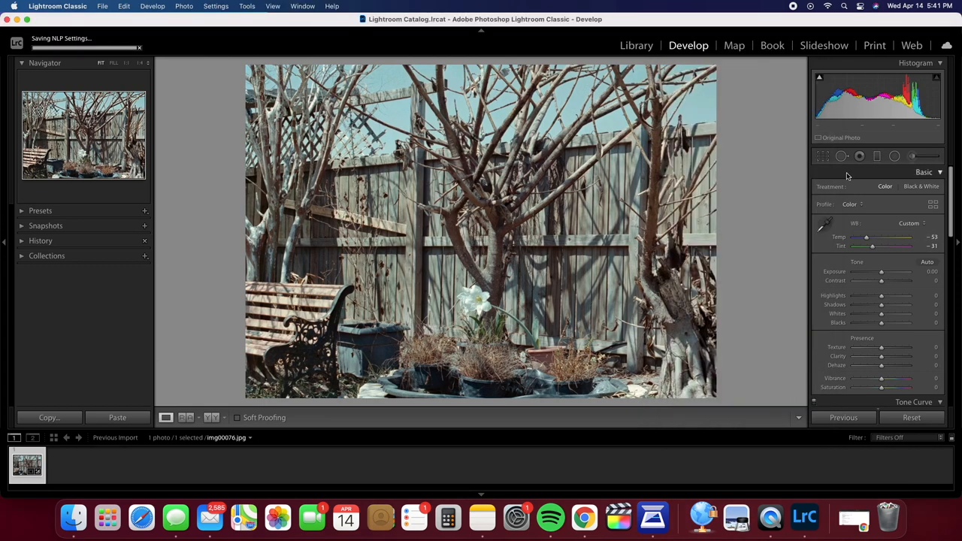
pyautogui.click(822, 155)
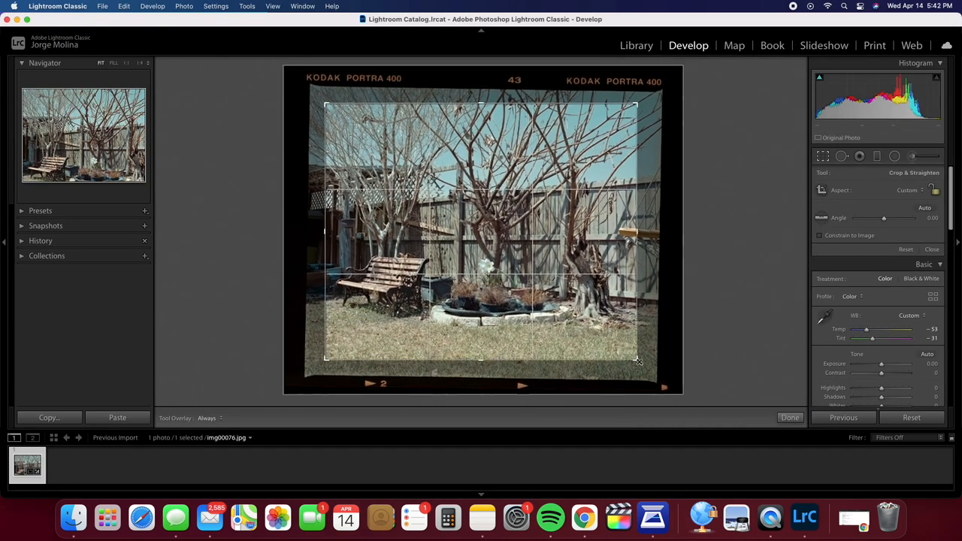
# Reopen the conversion settings and try Auto-Neutral white balance before choosing Standard
pyautogui.click(791, 418)
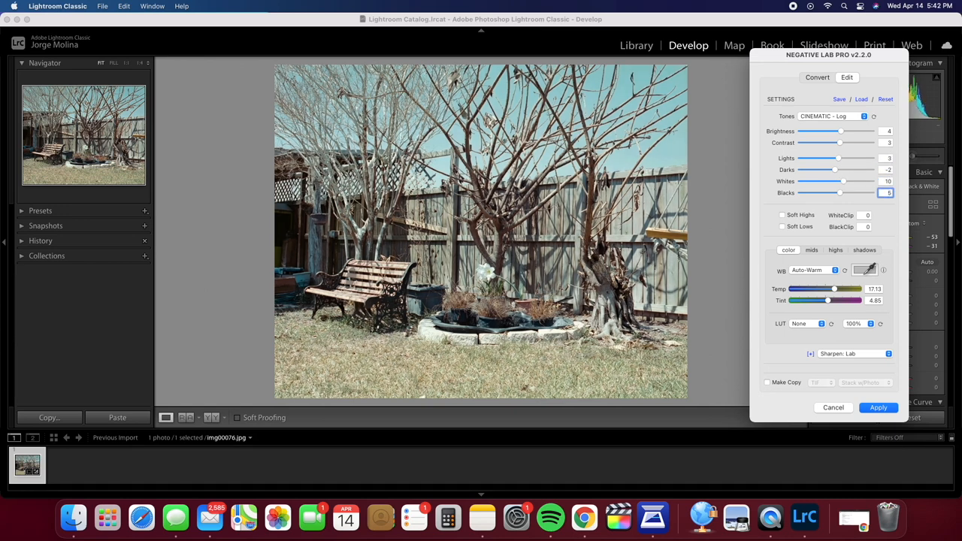
pyautogui.click(815, 270)
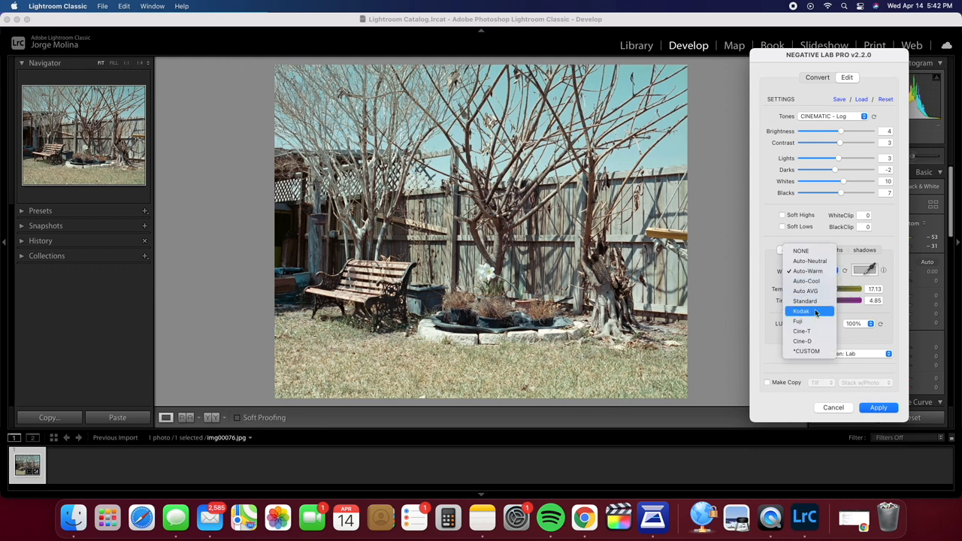
pyautogui.click(809, 262)
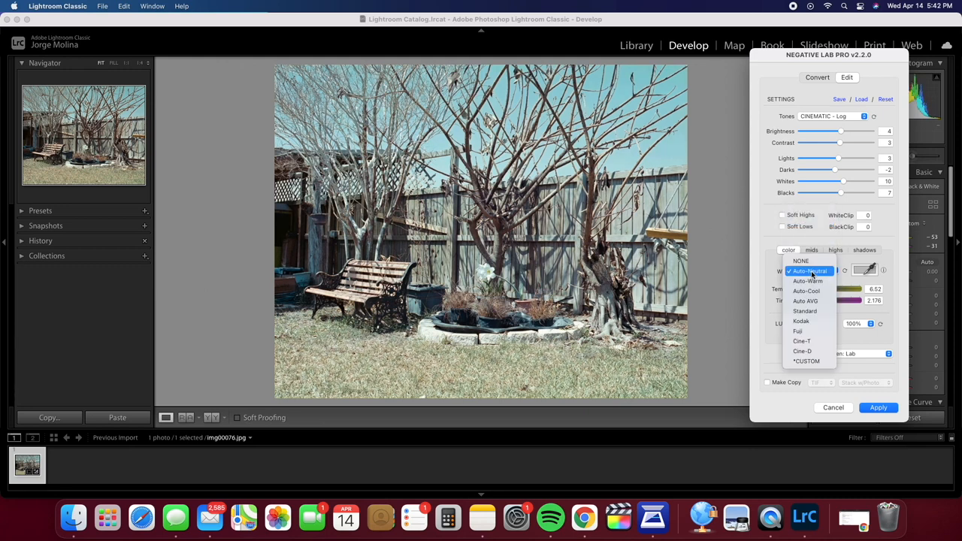
pyautogui.click(809, 270)
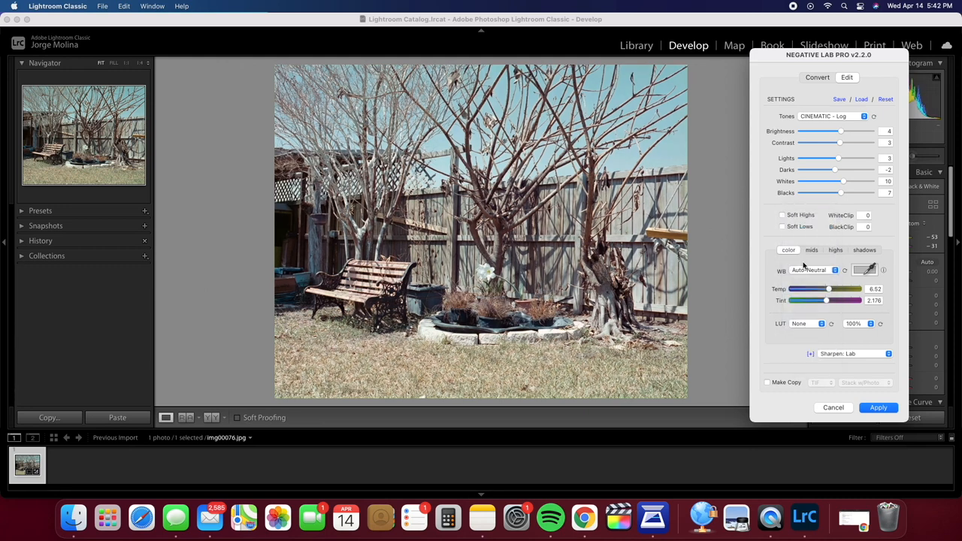
pyautogui.click(815, 271)
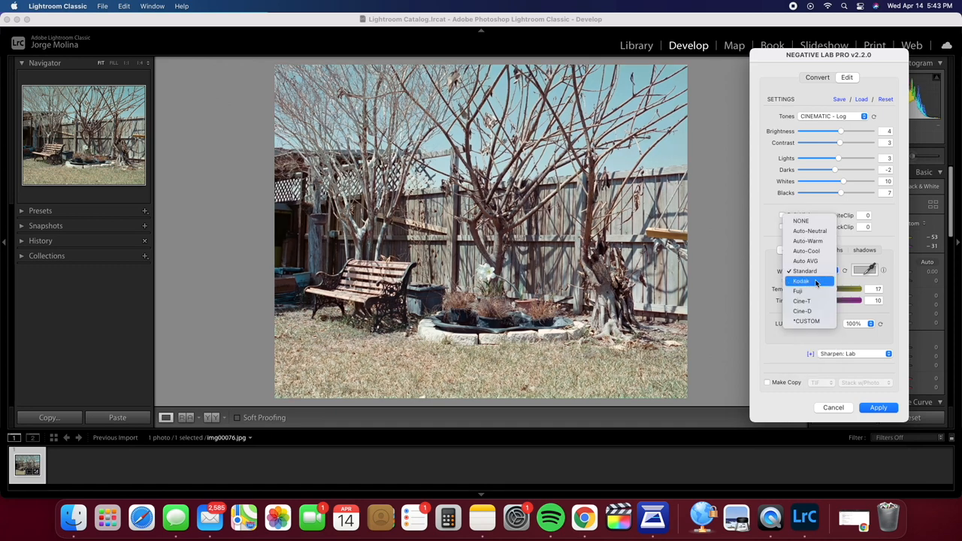